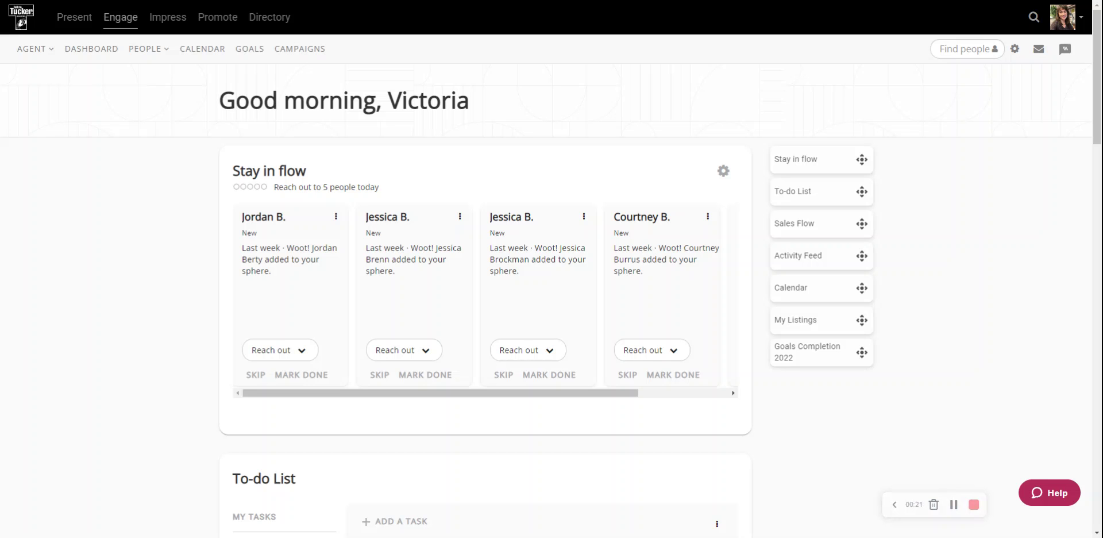
mouse_move(956, 267)
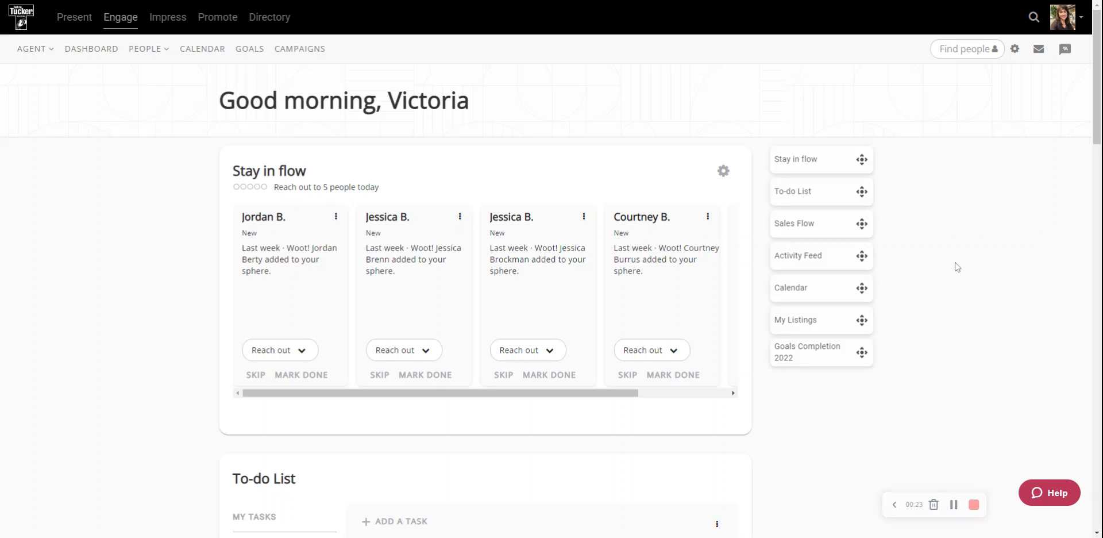
mouse_move(310, 52)
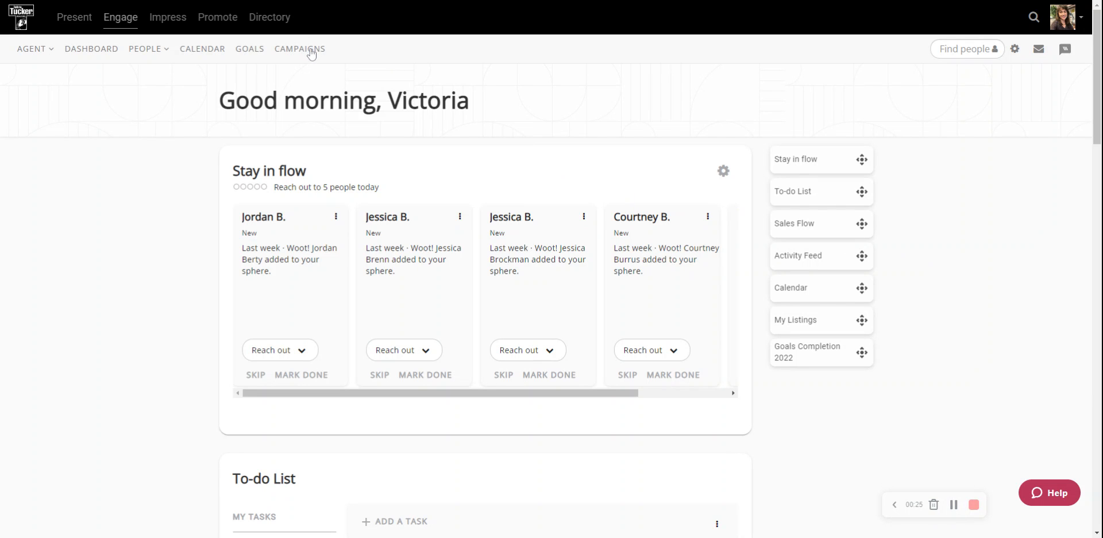
Step: Go to the Campaigns page, which shows zero campaigns in every status
left_click(299, 48)
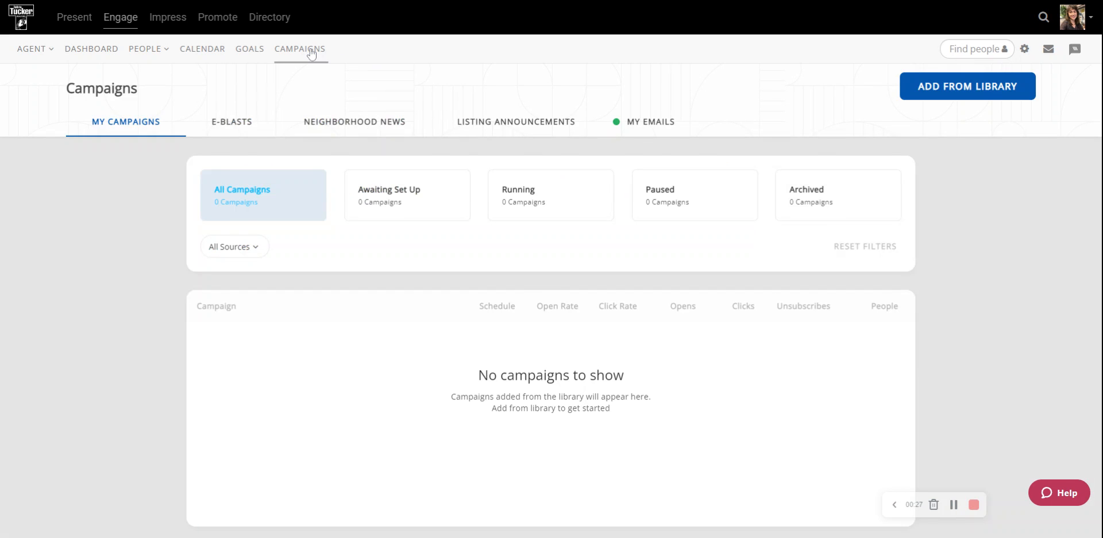
mouse_move(234, 451)
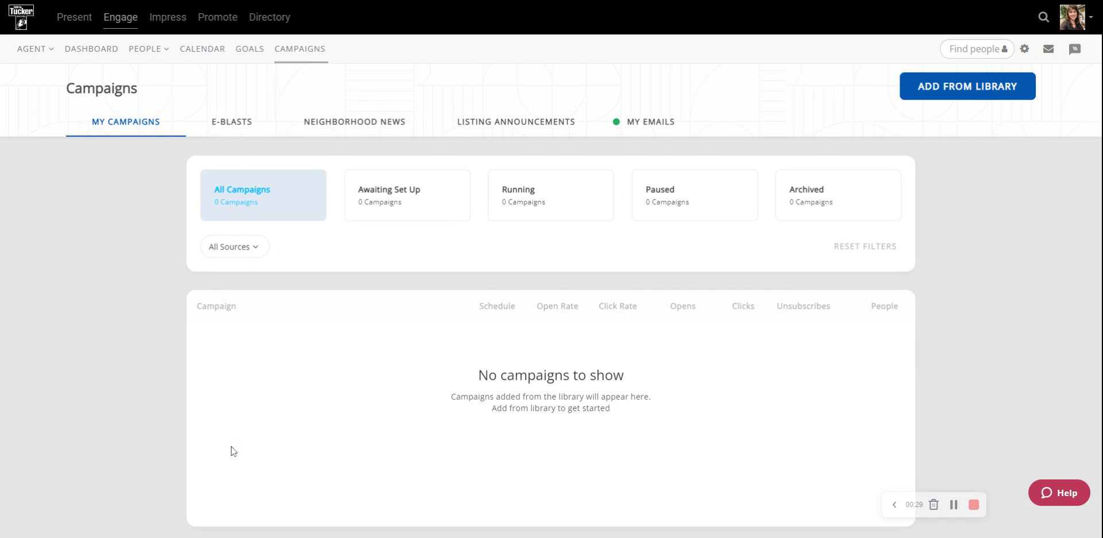
mouse_move(260, 378)
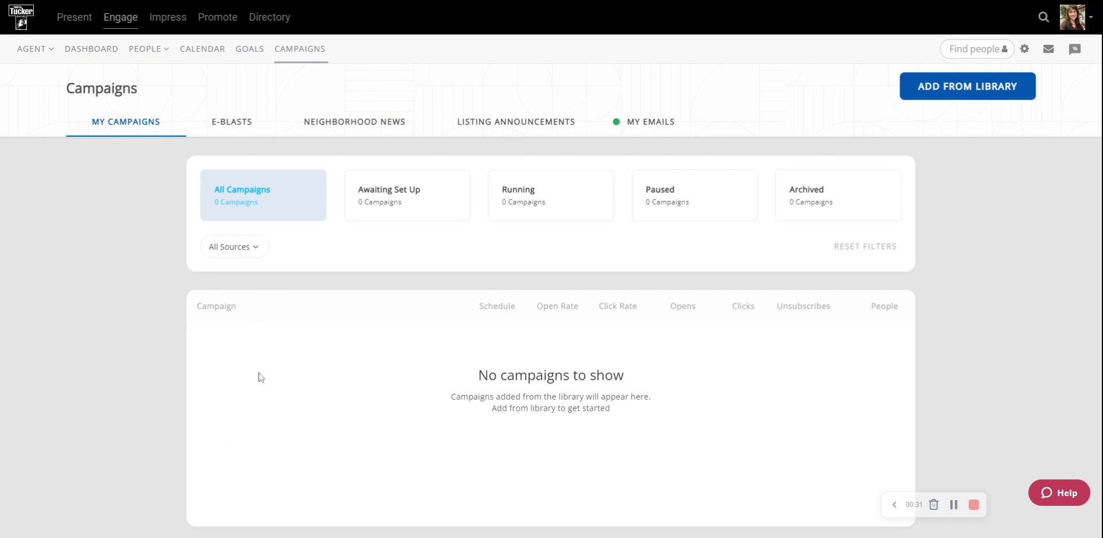
mouse_move(752, 476)
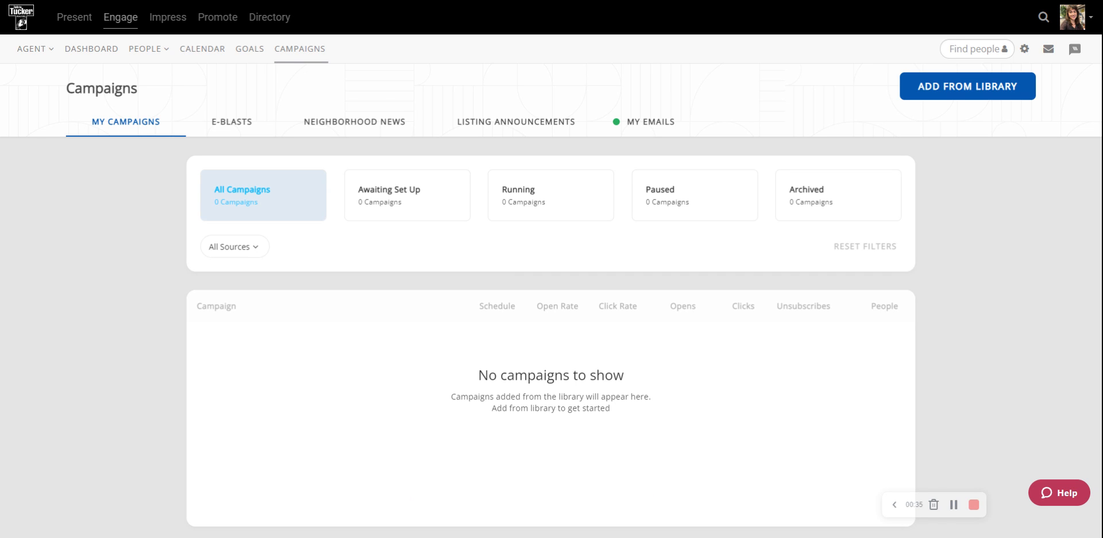
mouse_move(946, 93)
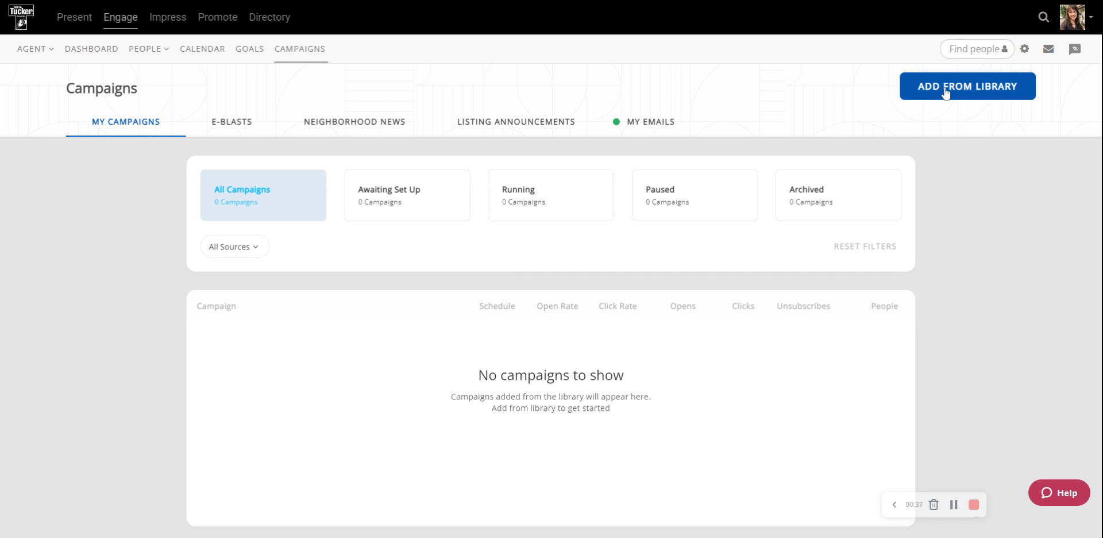
Step: Open the Library's Campaigns tab listing brokerage campaigns like Tucker Market Watch
left_click(966, 85)
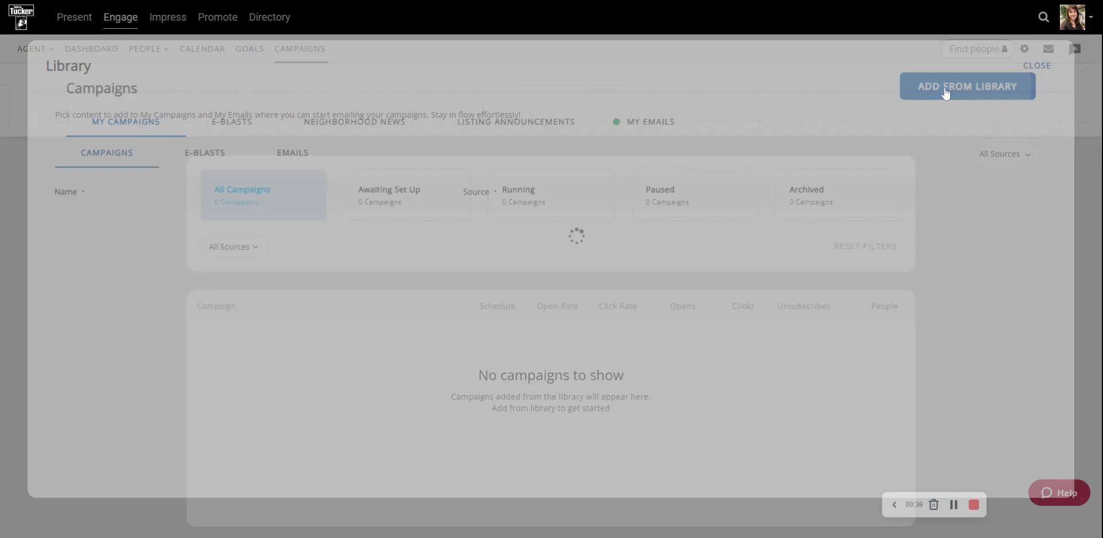
left_click(966, 86)
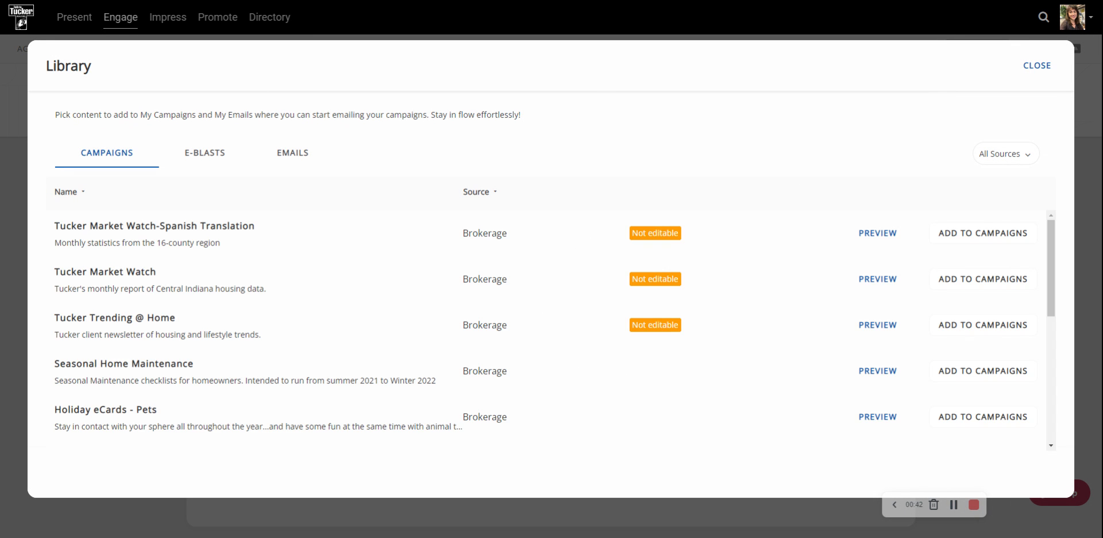
mouse_move(473, 361)
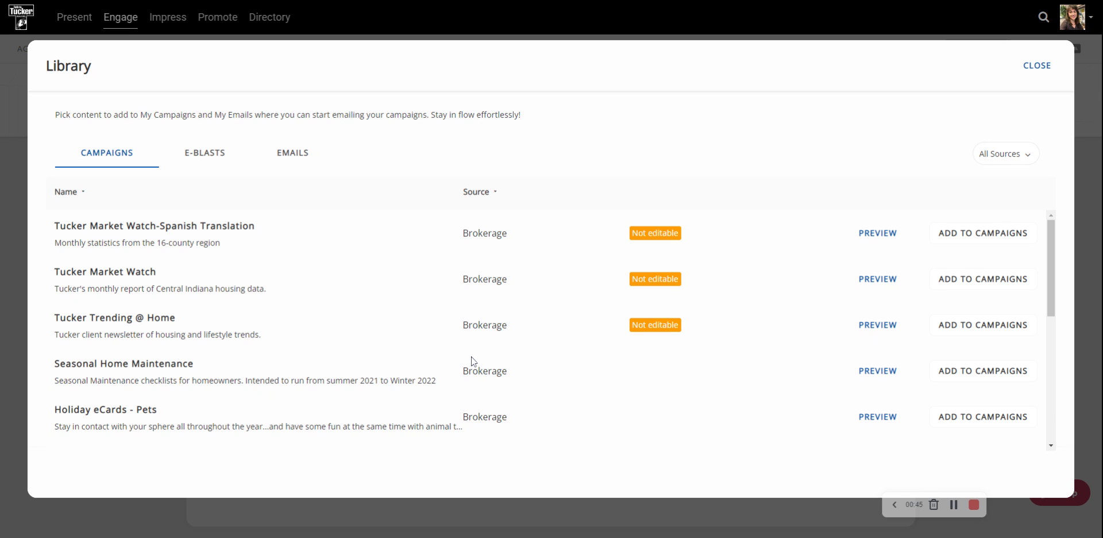
mouse_move(463, 357)
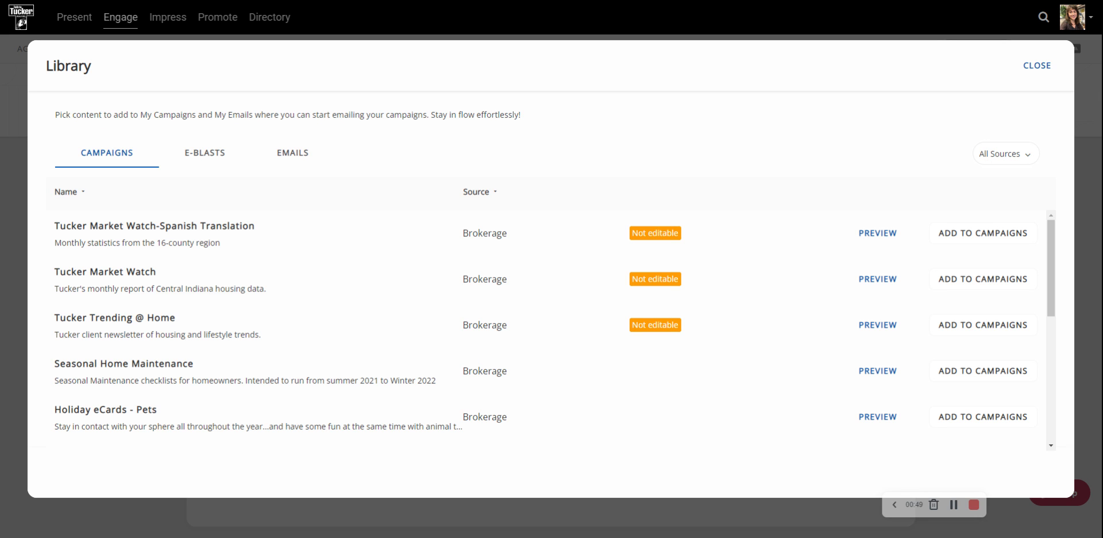
mouse_move(266, 231)
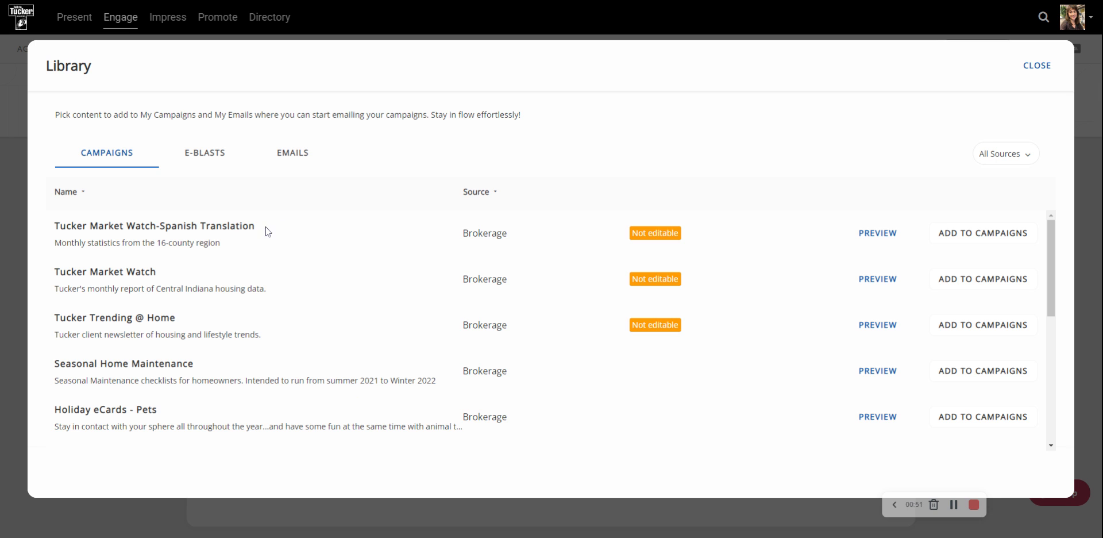
mouse_move(172, 281)
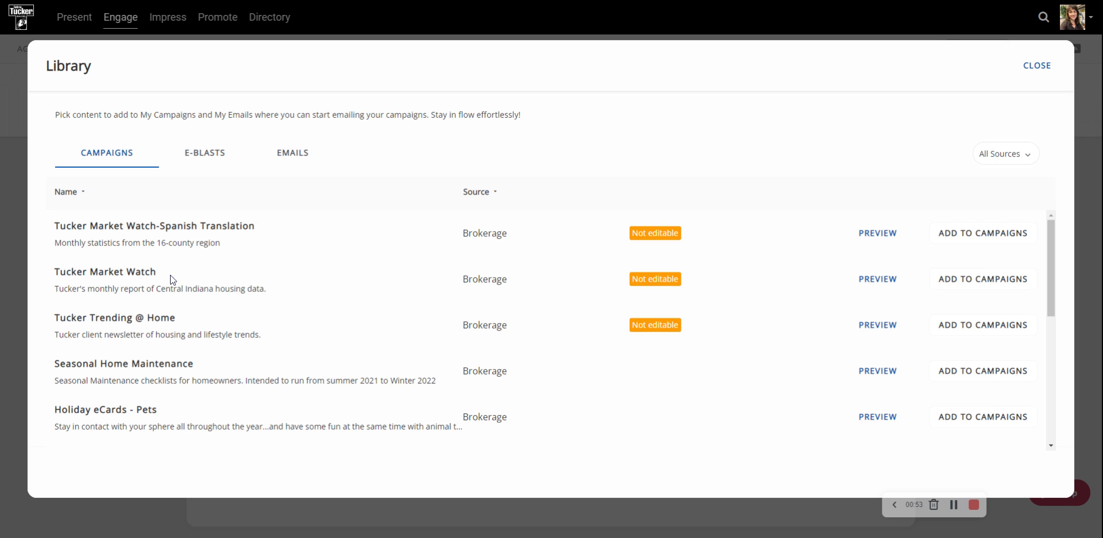
mouse_move(201, 324)
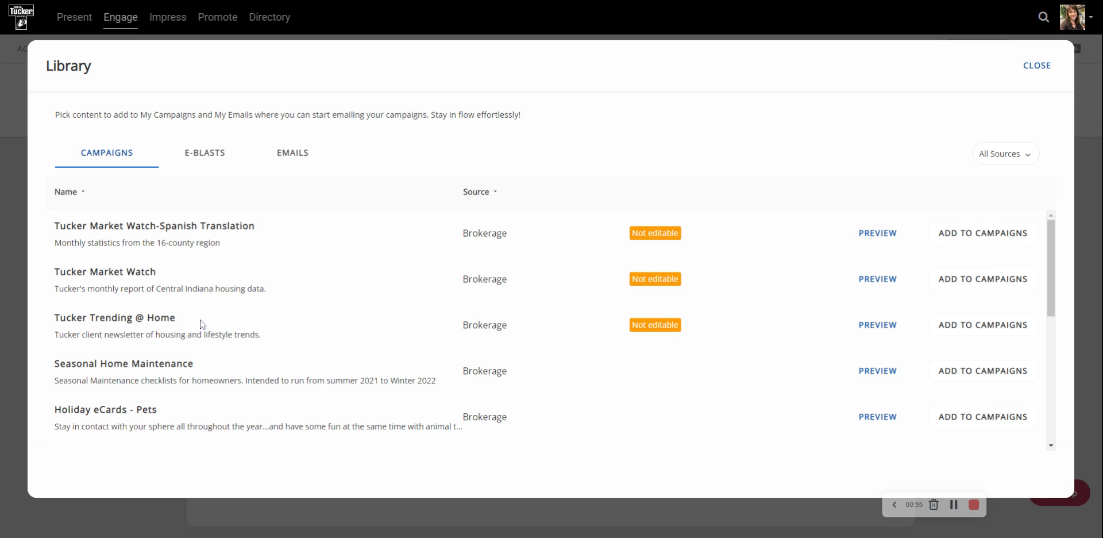
mouse_move(195, 281)
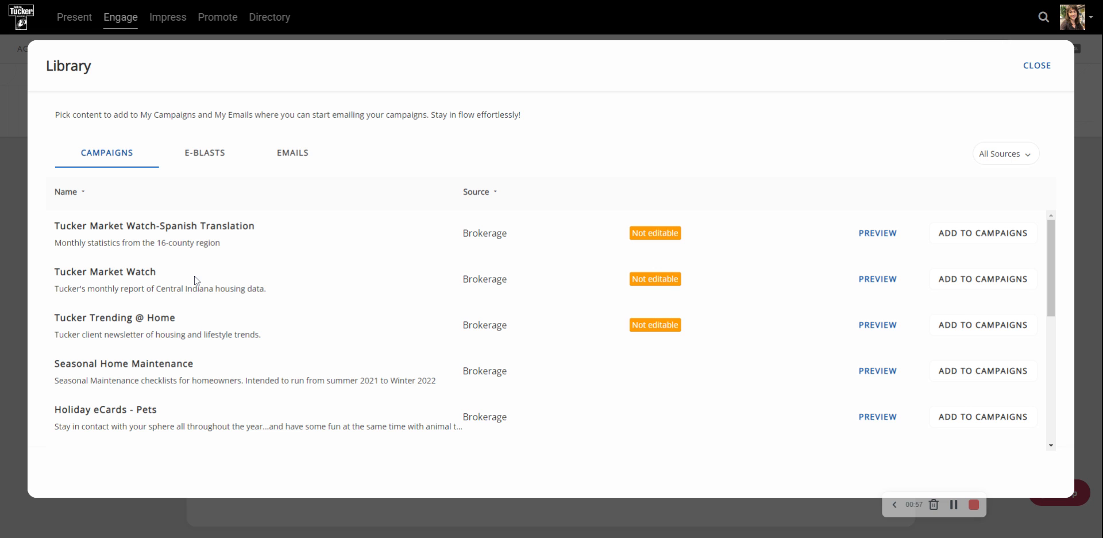
mouse_move(768, 278)
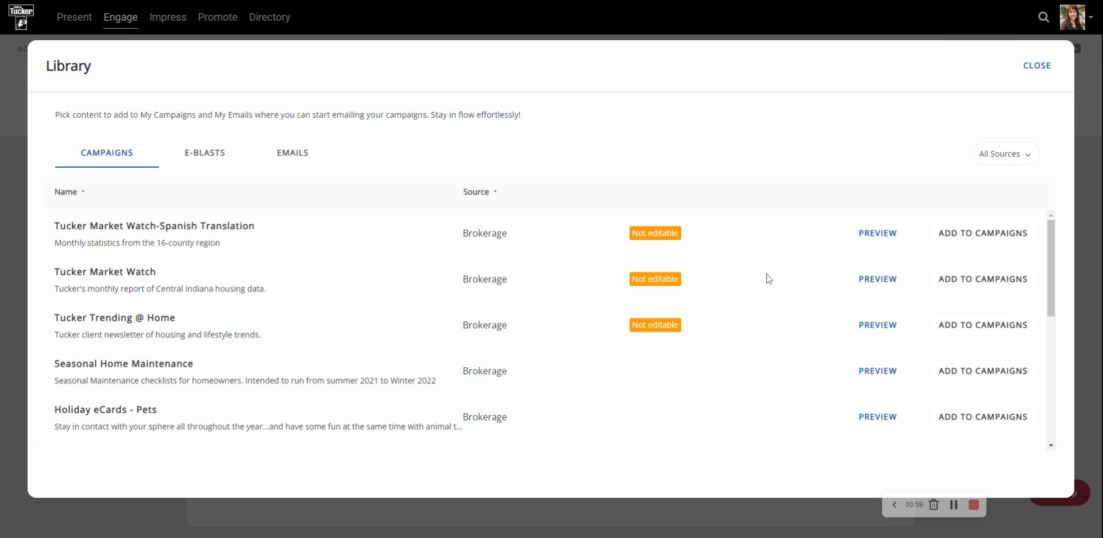
mouse_move(877, 278)
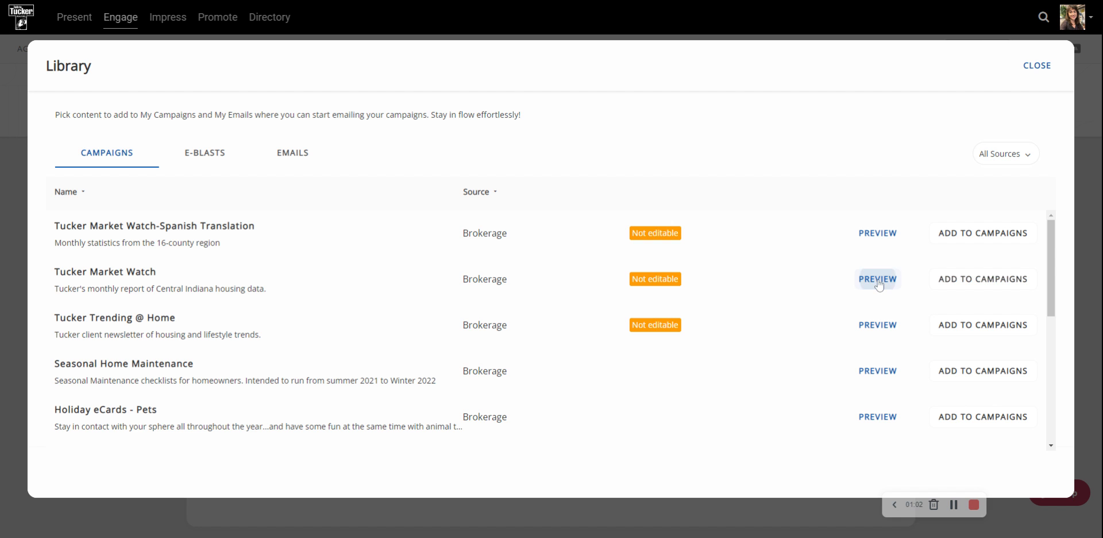
Step: Preview Tucker Market Watch and page through June to the July issue
left_click(877, 279)
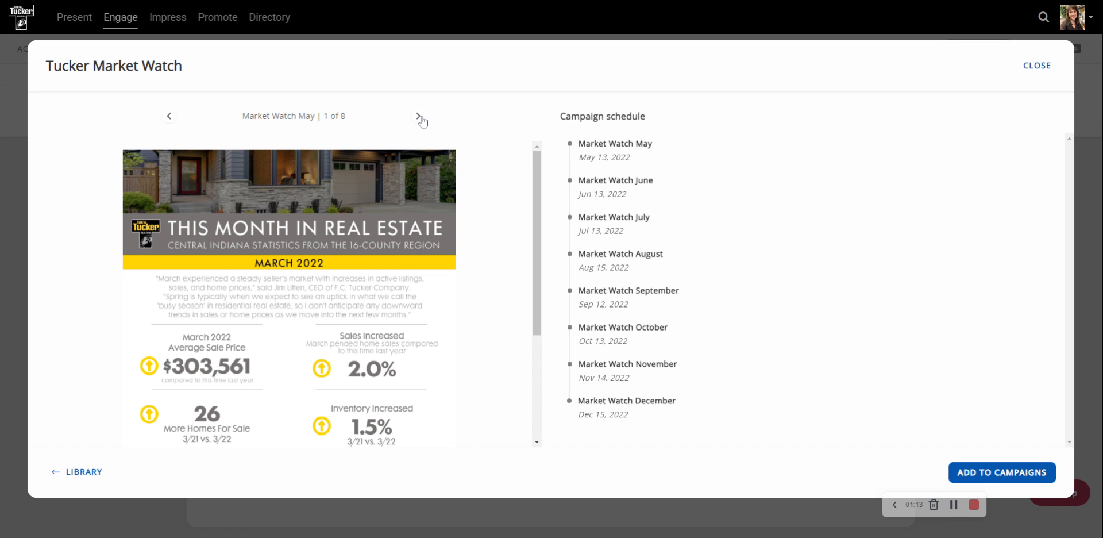
left_click(420, 116)
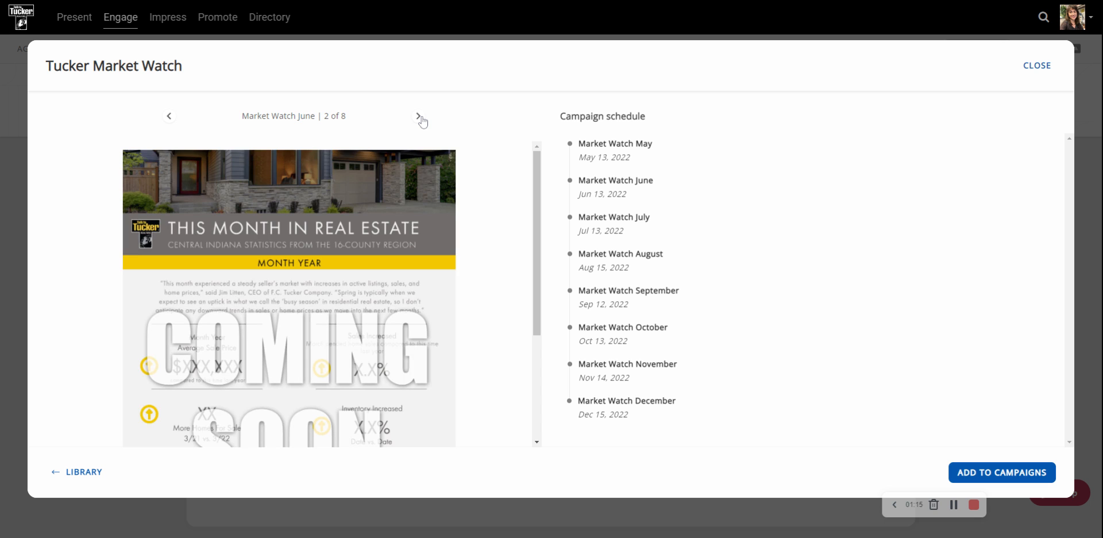
left_click(418, 117)
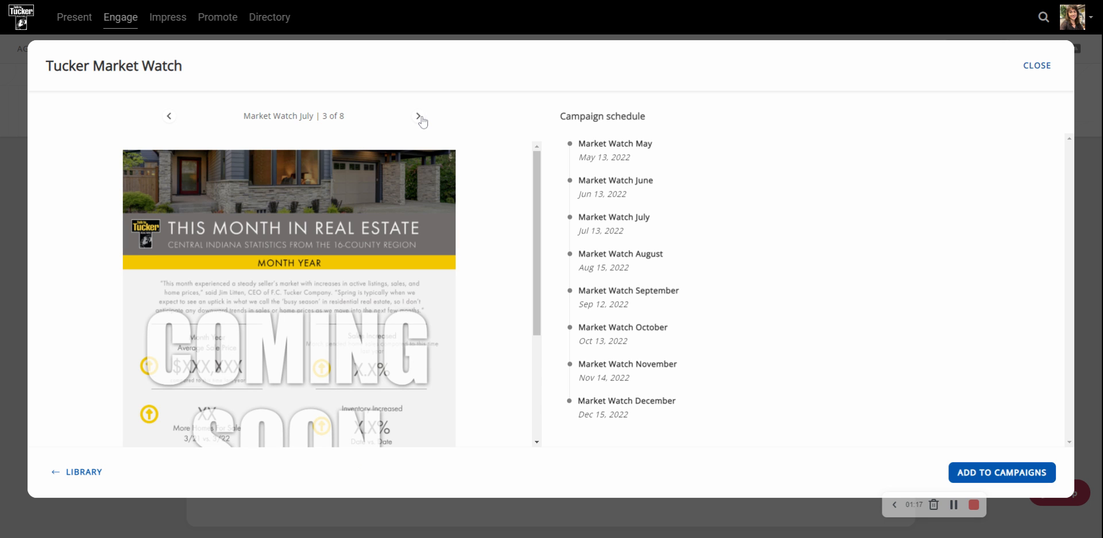
mouse_move(572, 140)
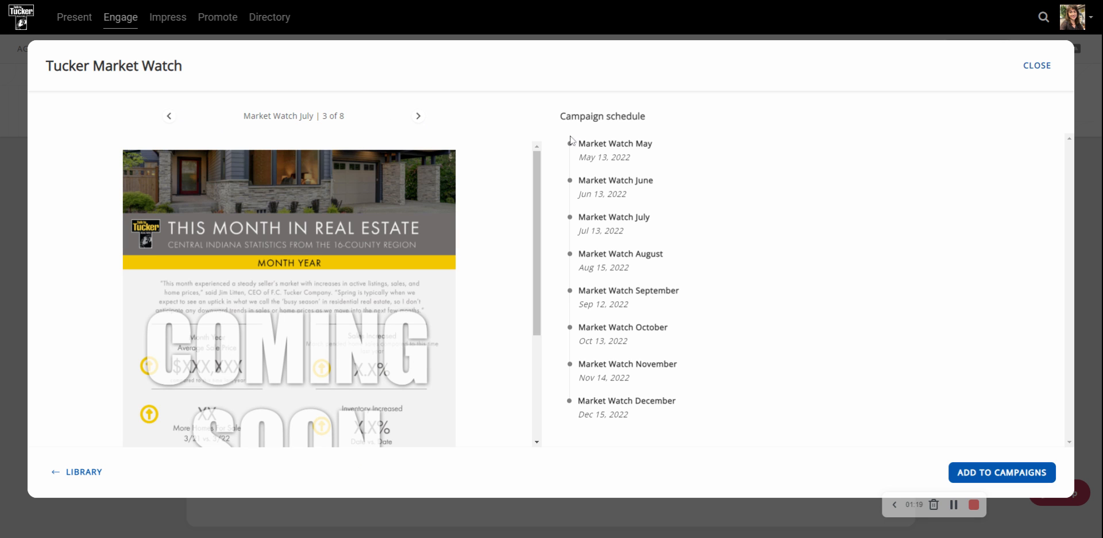
mouse_move(627, 357)
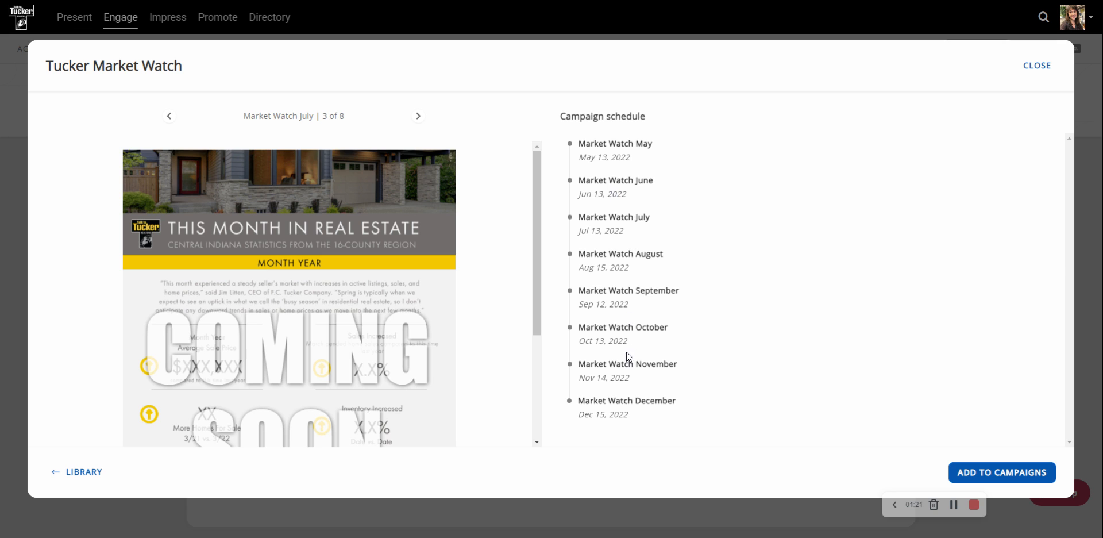
mouse_move(657, 157)
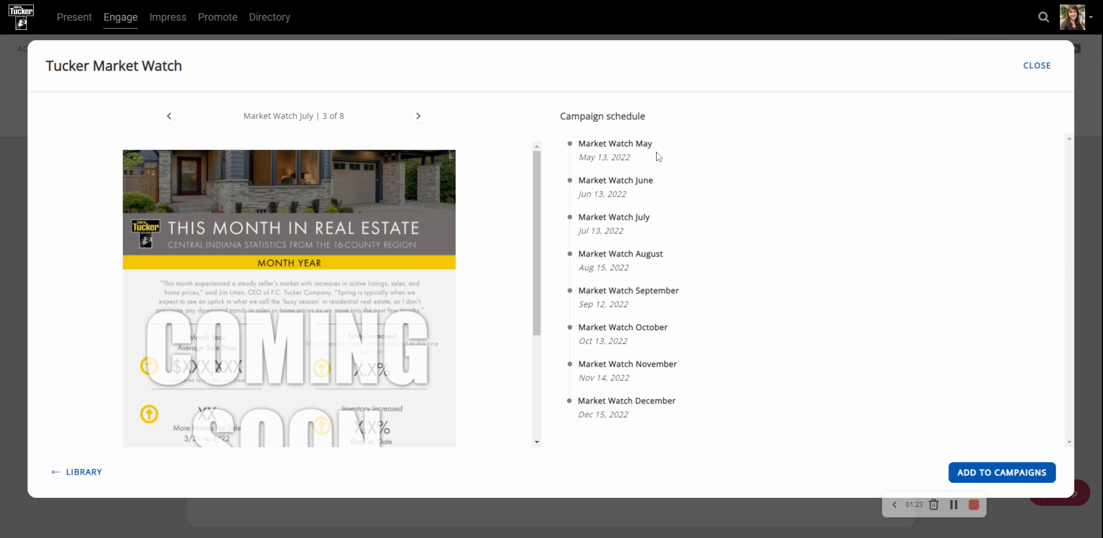
mouse_move(654, 156)
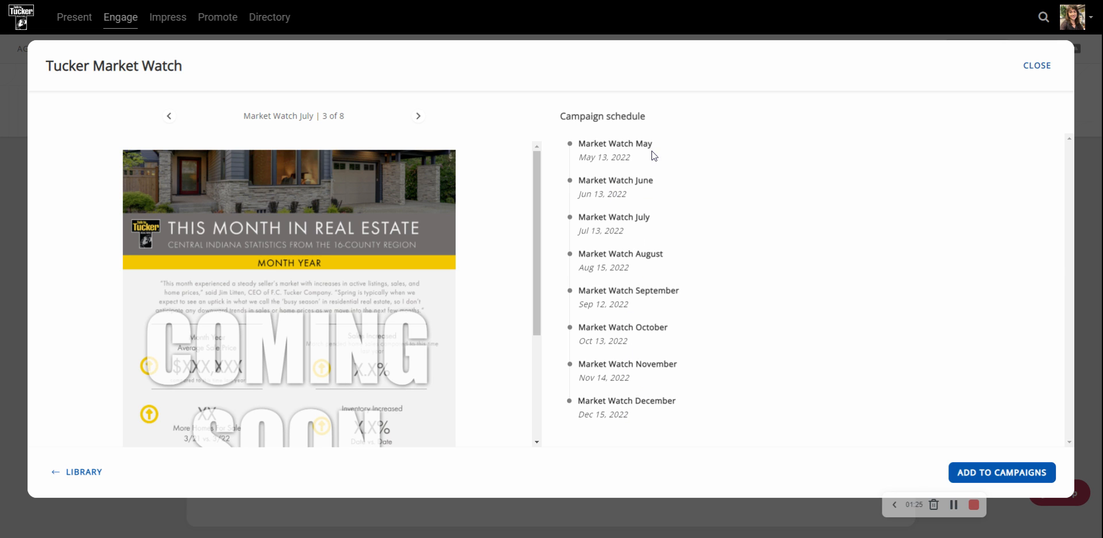
mouse_move(641, 202)
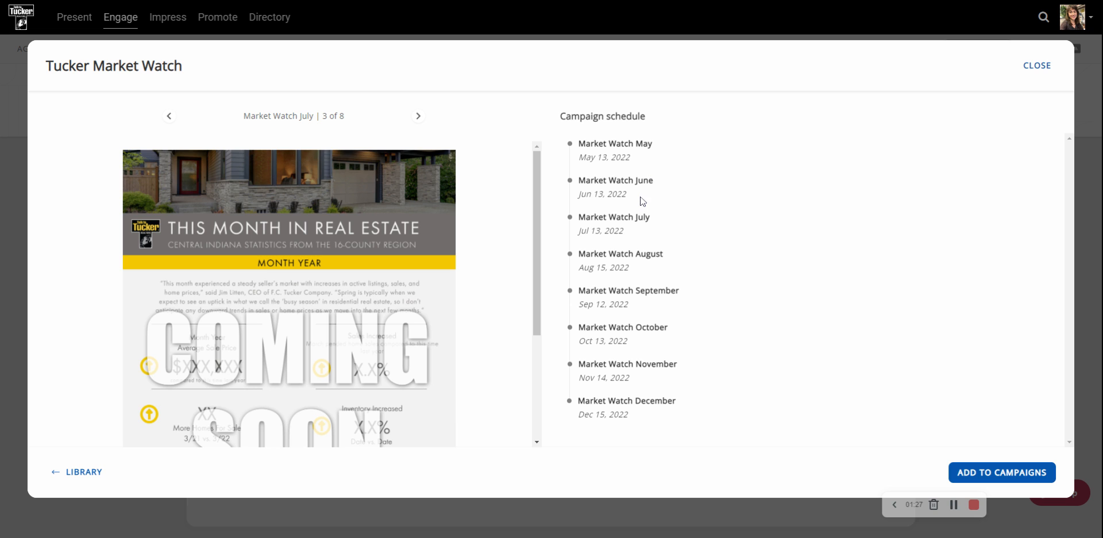
mouse_move(636, 356)
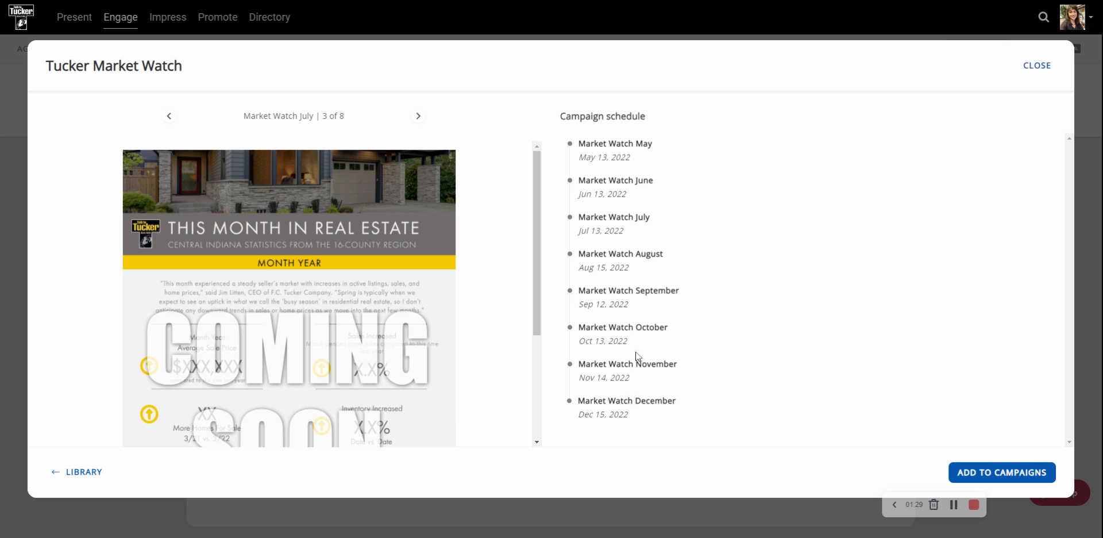
mouse_move(219, 321)
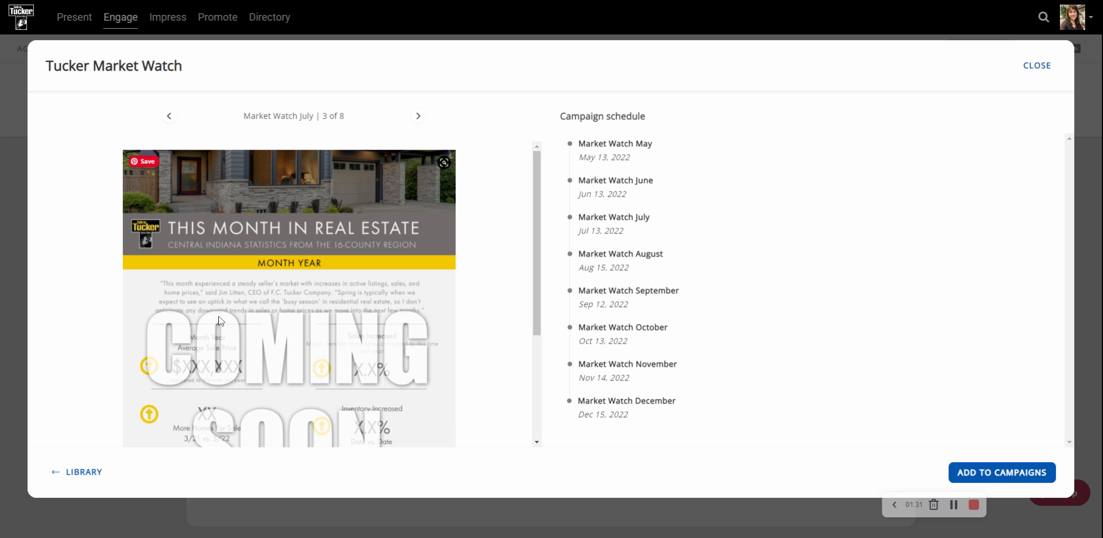
mouse_move(990, 472)
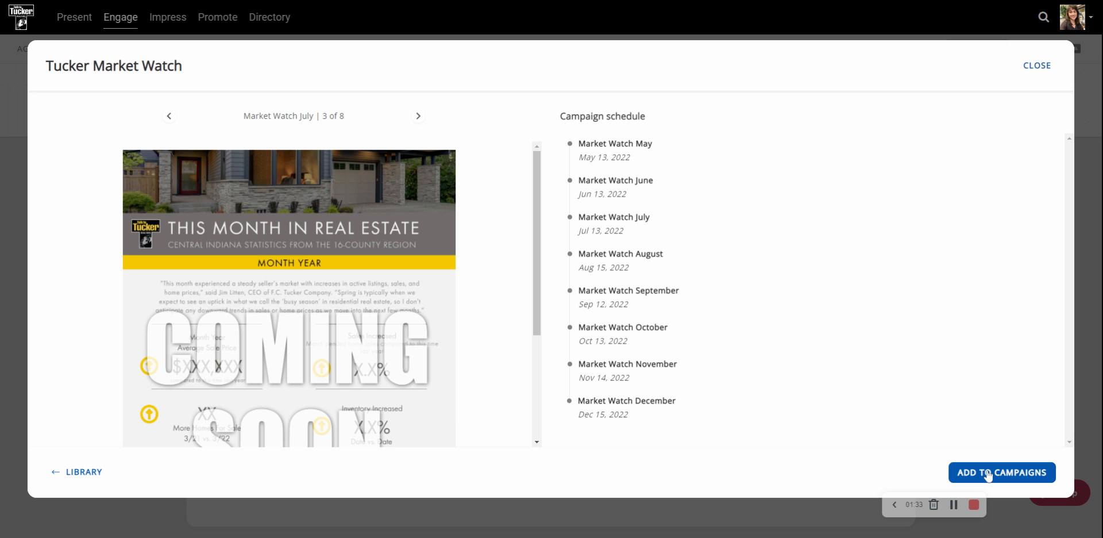
Step: Add Tucker Market Watch and expand its monthly emails starting May 13, 2022
left_click(1001, 473)
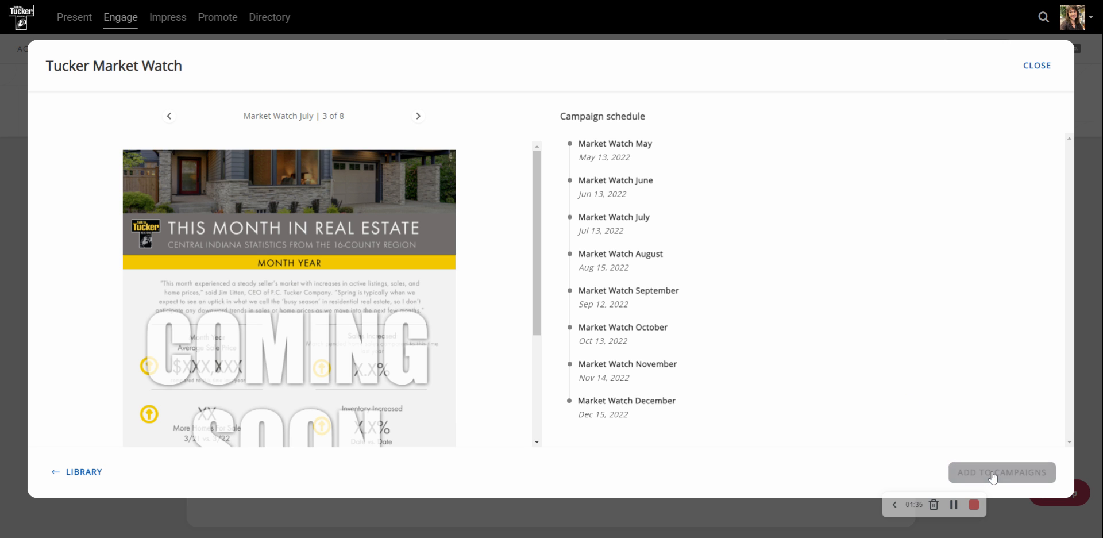
left_click(1001, 471)
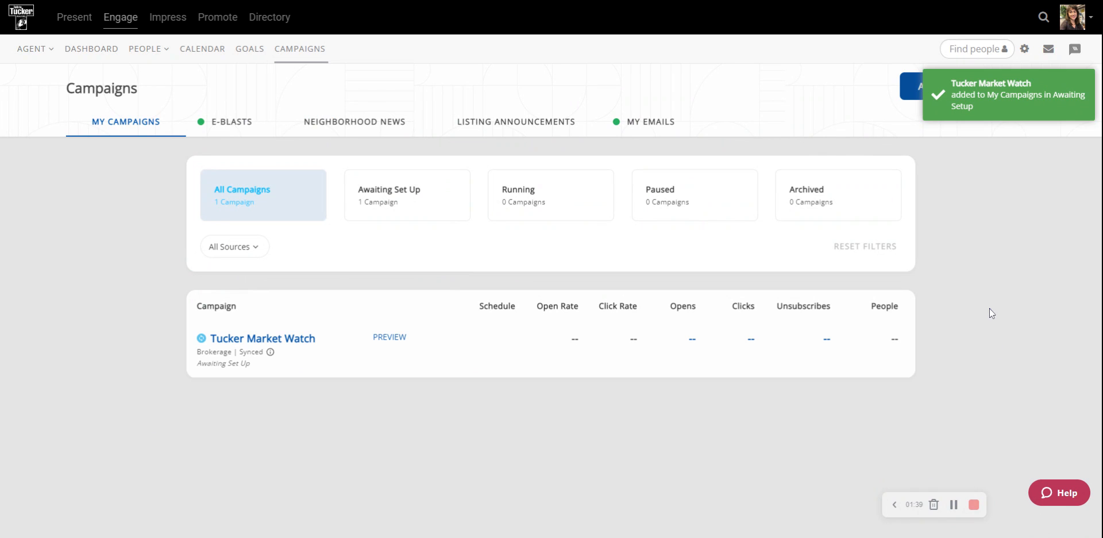
left_click(255, 338)
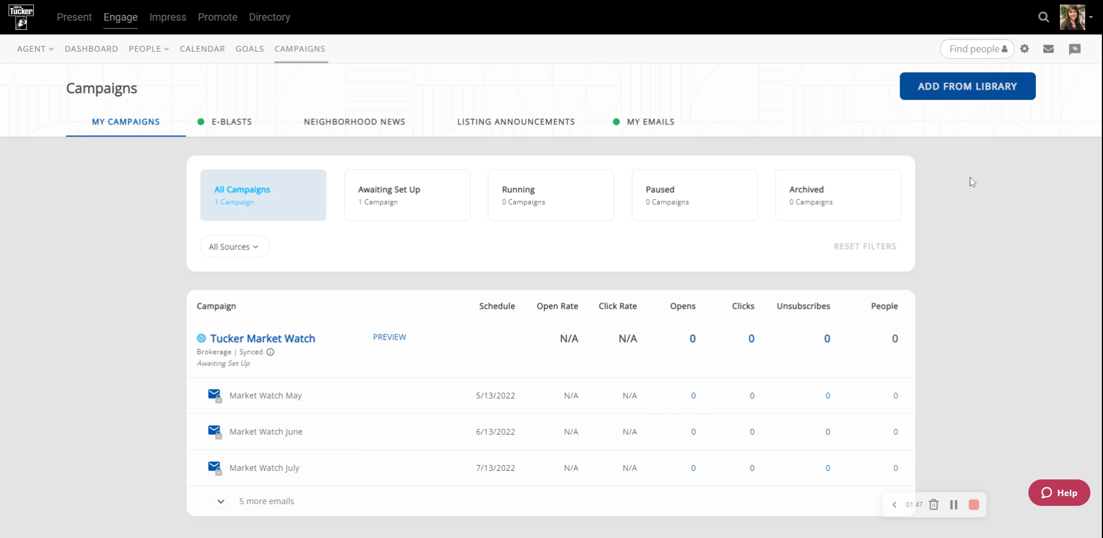
Step: Reopen the library and add Tucker Trending @ Home to My Campaigns
left_click(966, 86)
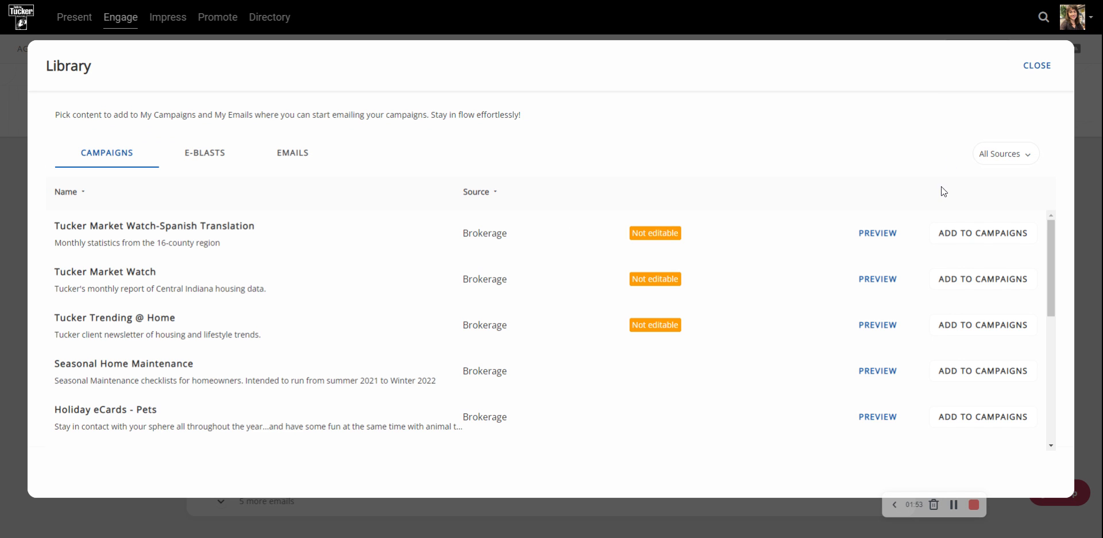
mouse_move(983, 278)
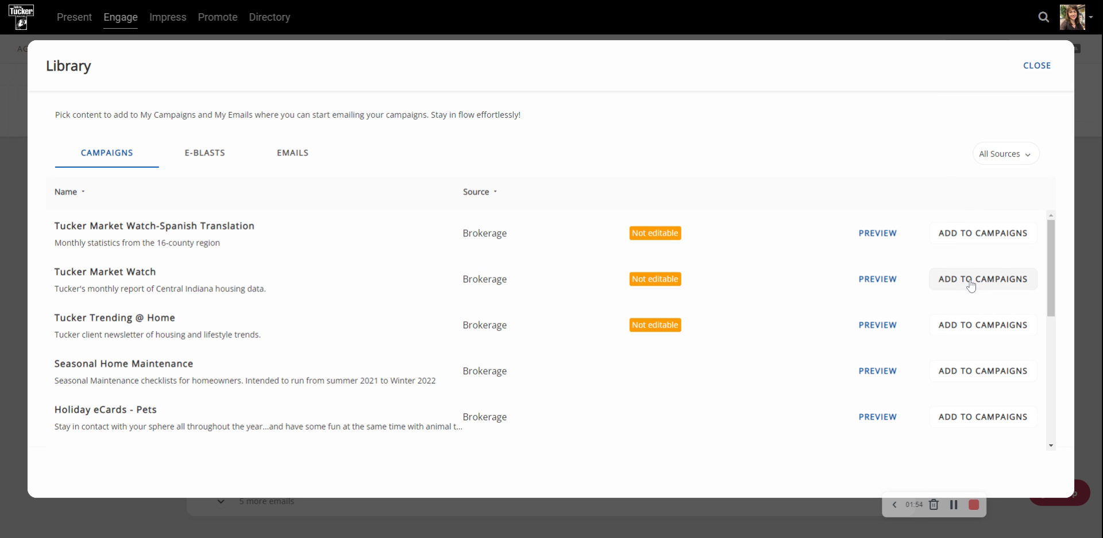
mouse_move(983, 325)
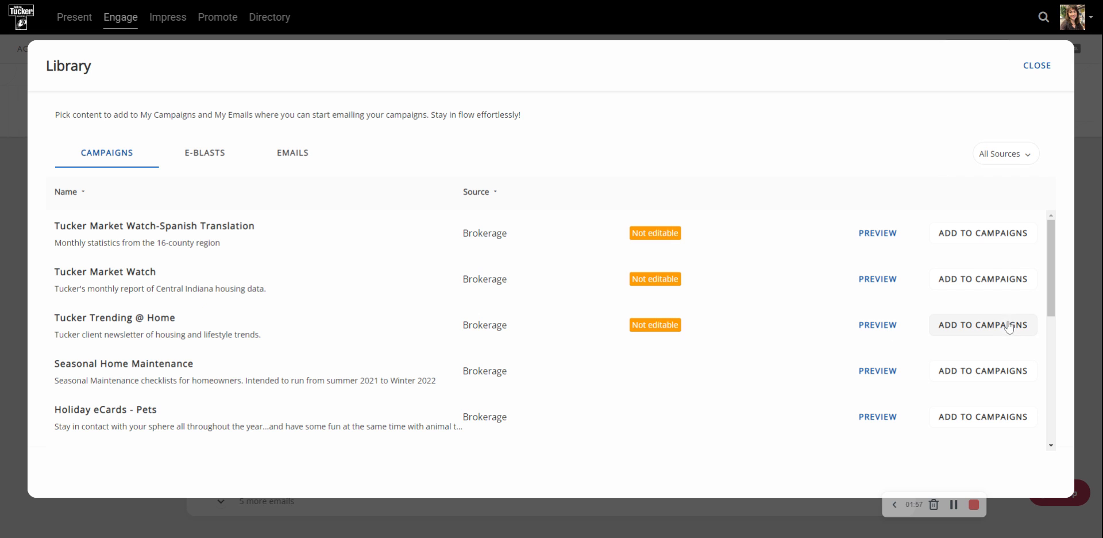
mouse_move(980, 331)
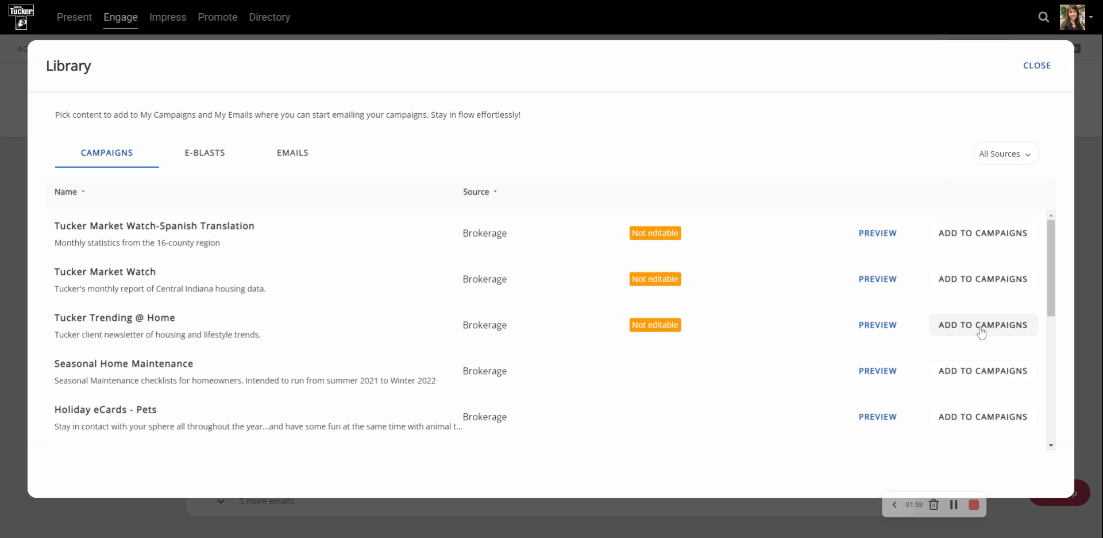
left_click(983, 324)
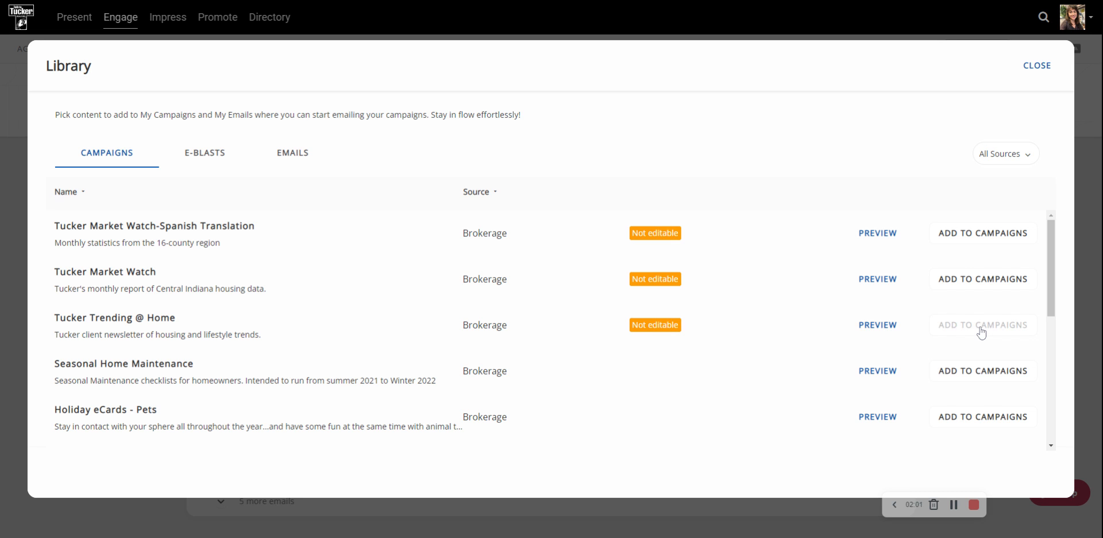
left_click(982, 325)
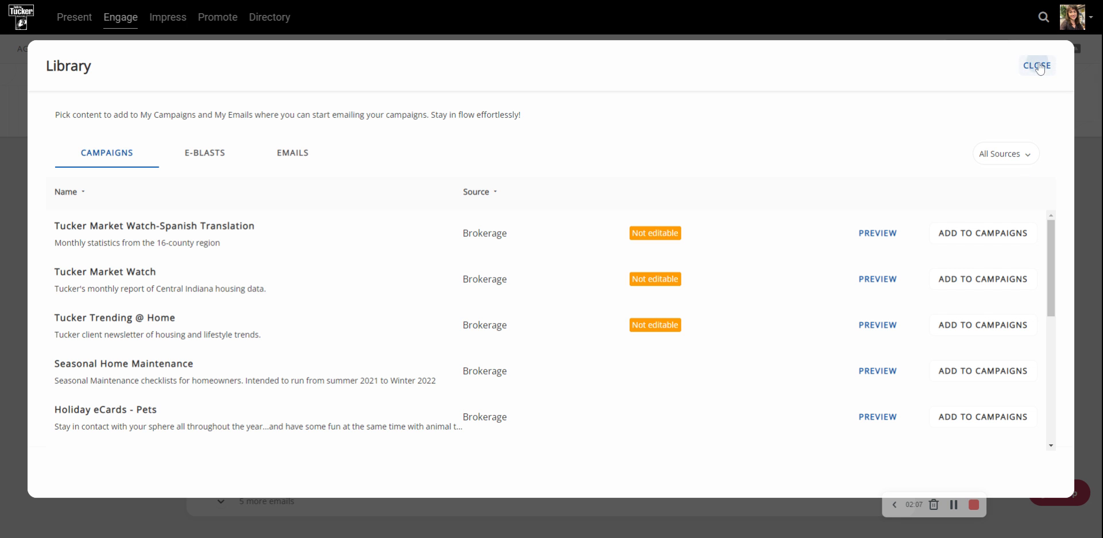
Step: Close the library, expand Tucker Trending @ Home's emails, then select Tucker Market Watch
left_click(1037, 65)
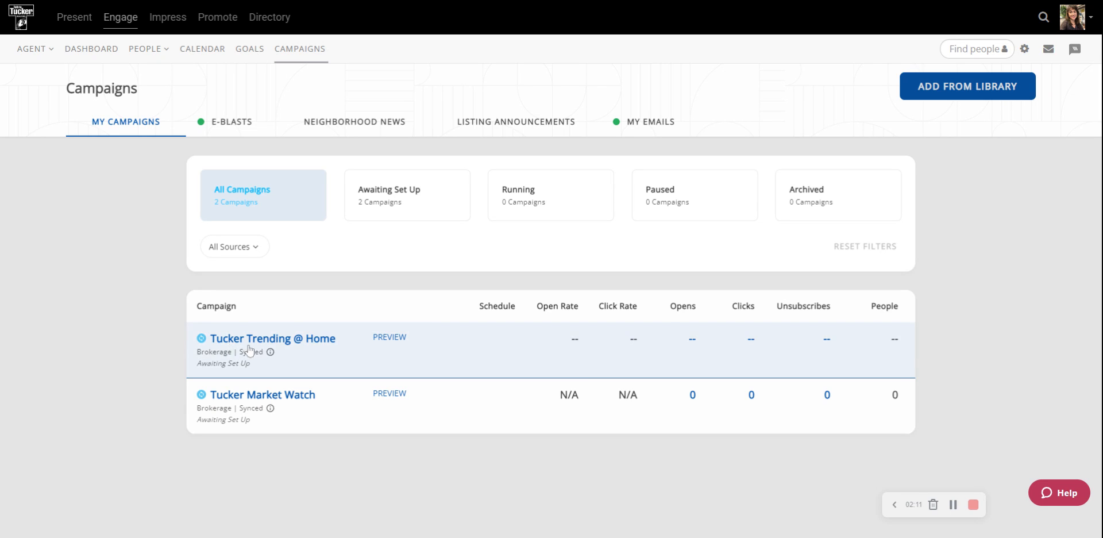
left_click(270, 338)
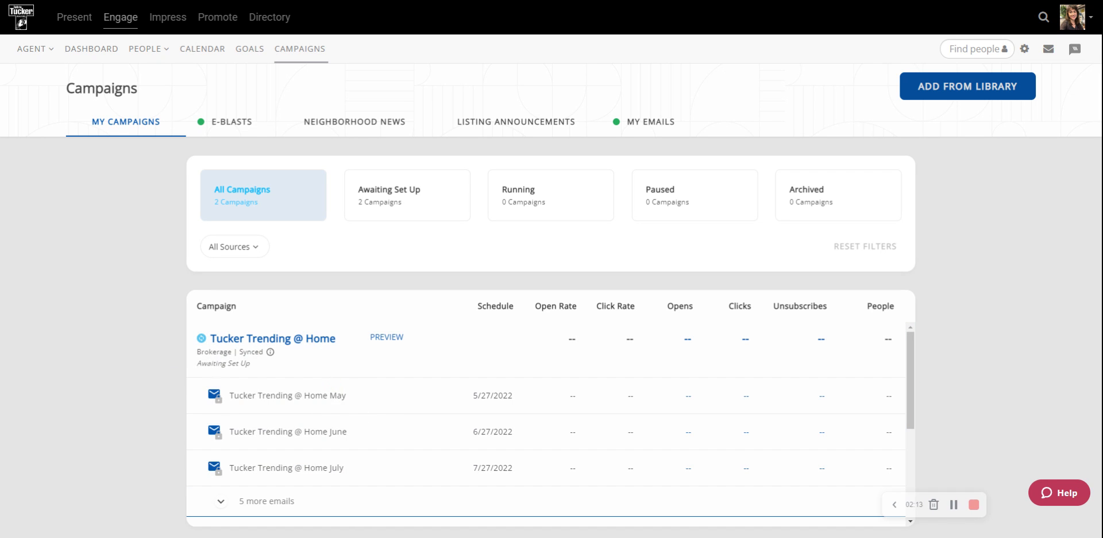
mouse_move(995, 356)
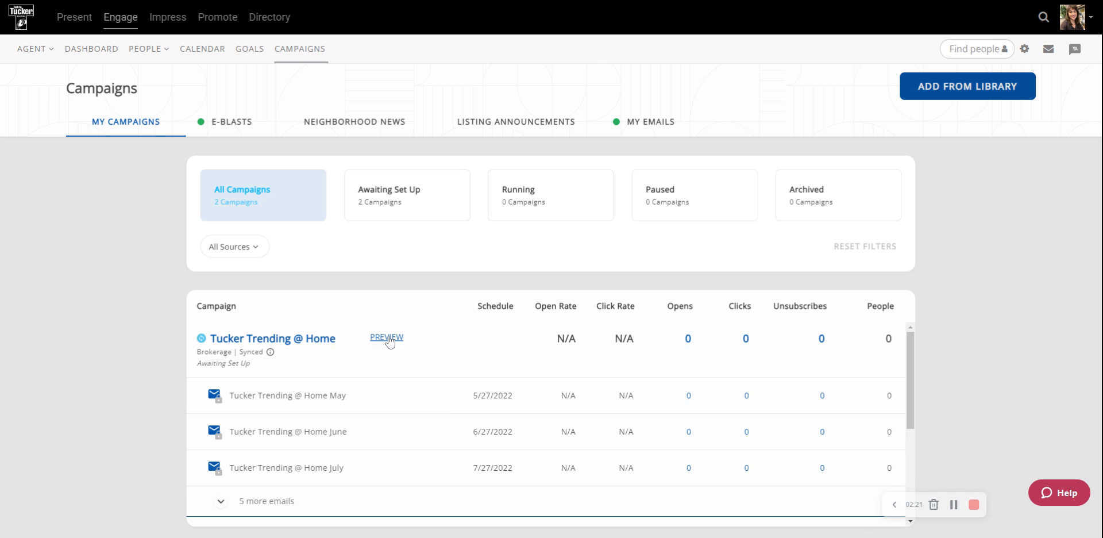
mouse_move(498, 444)
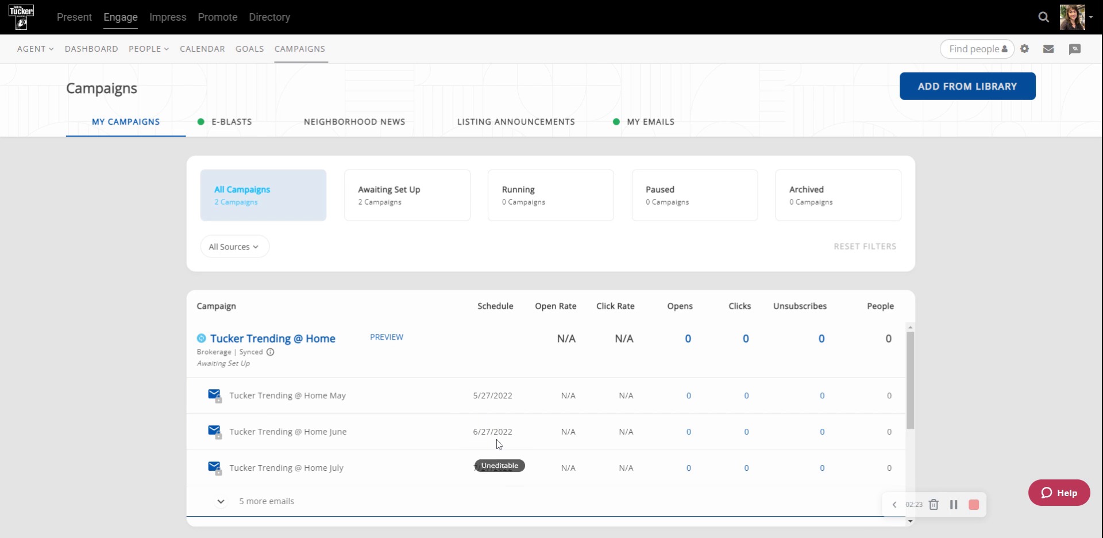
mouse_move(268, 332)
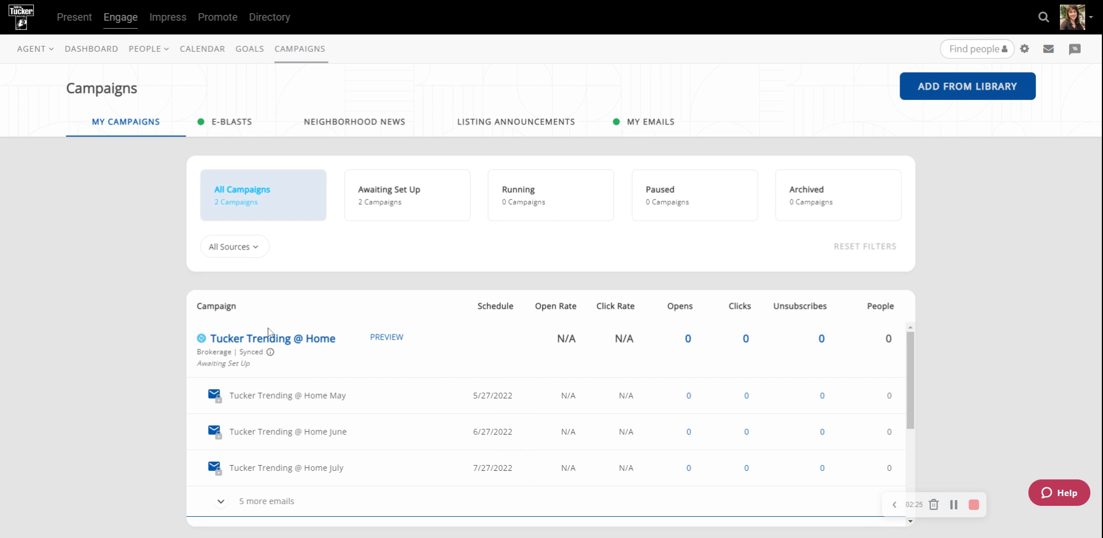
mouse_move(949, 330)
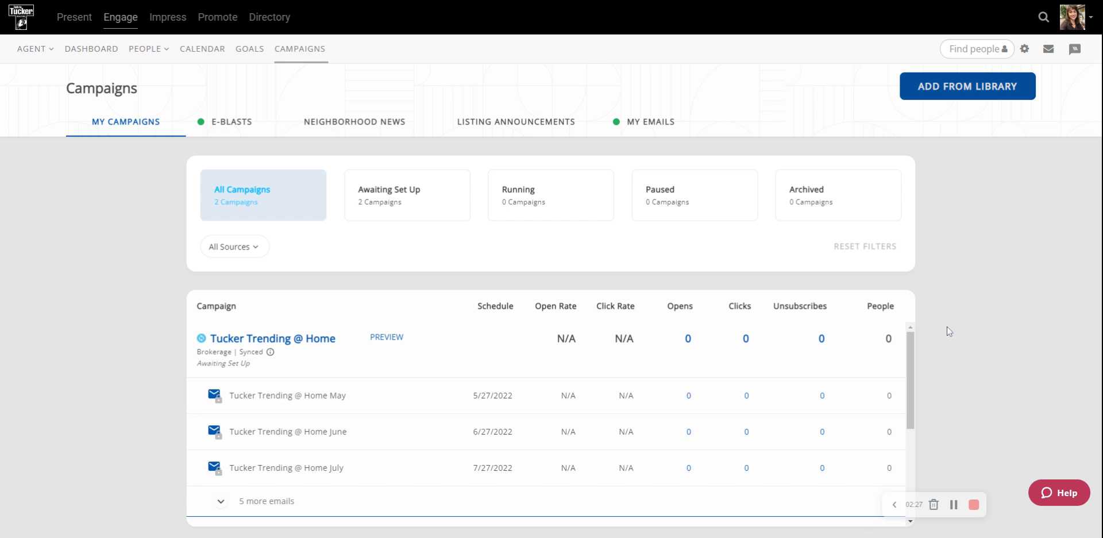
scroll("down", 3)
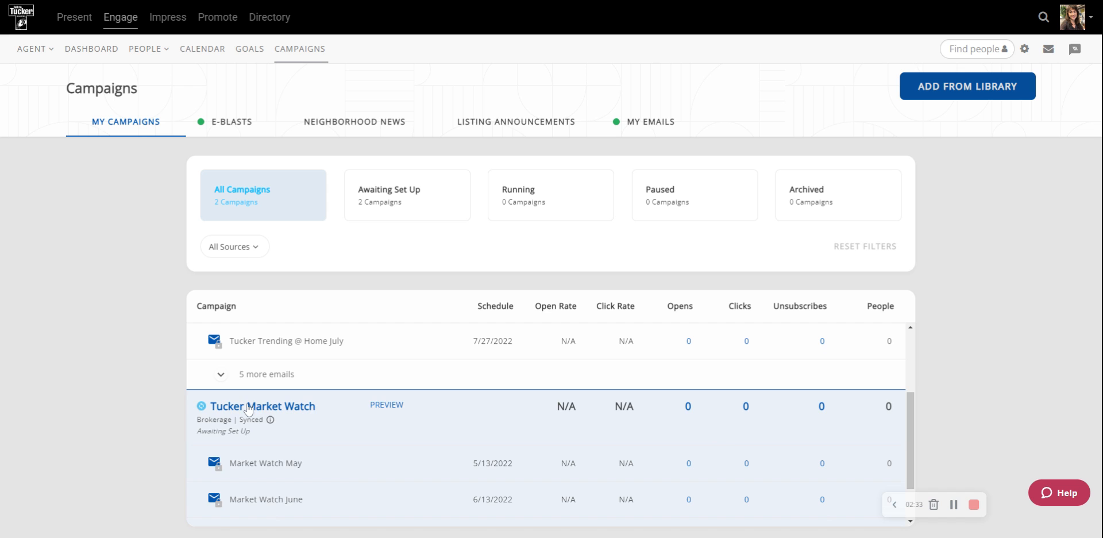
left_click(263, 405)
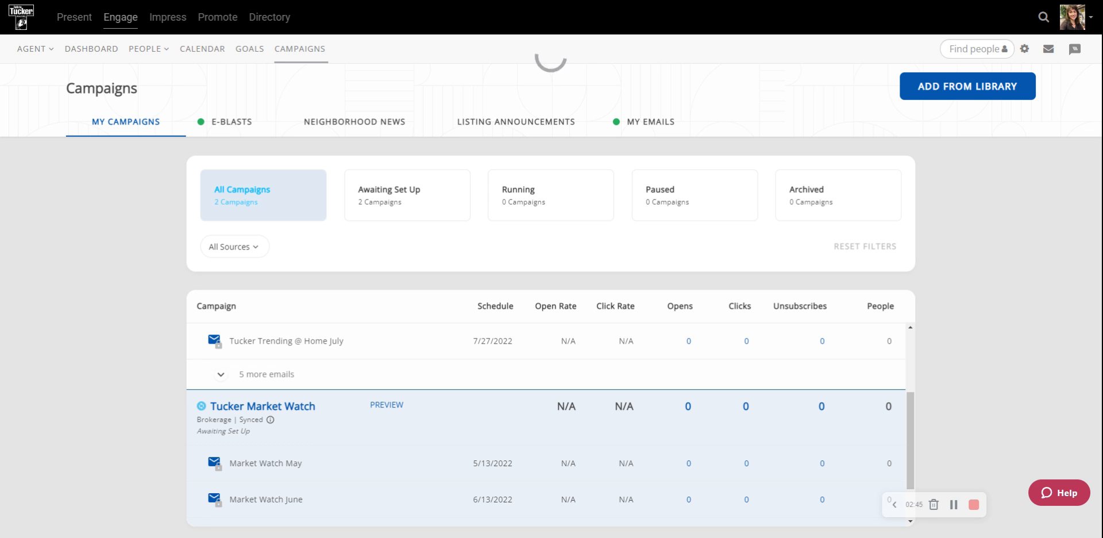
Step: Open Tucker Market Watch's setup page and expand its empty Recipients section
left_click(262, 406)
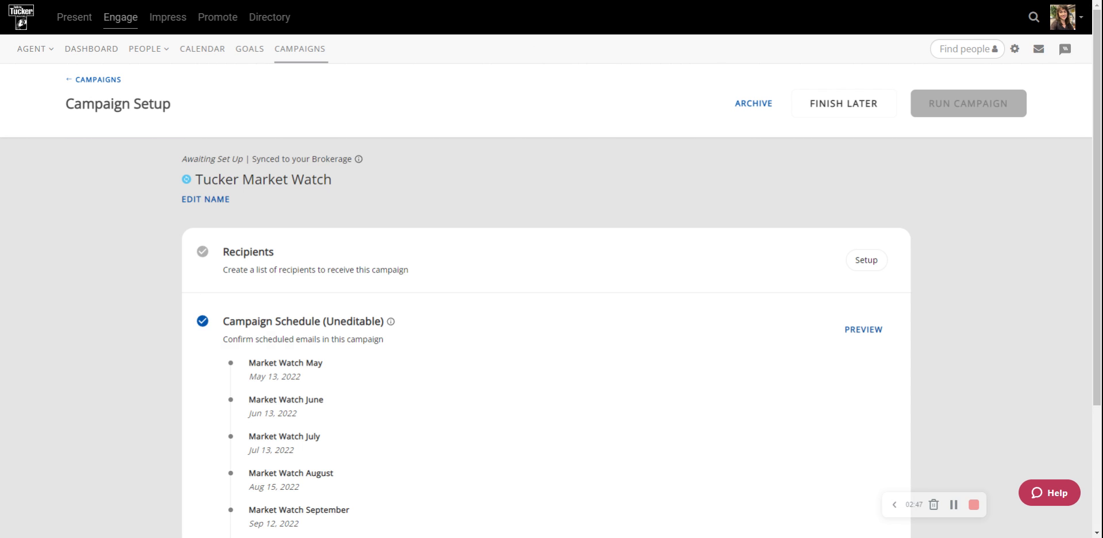
mouse_move(567, 401)
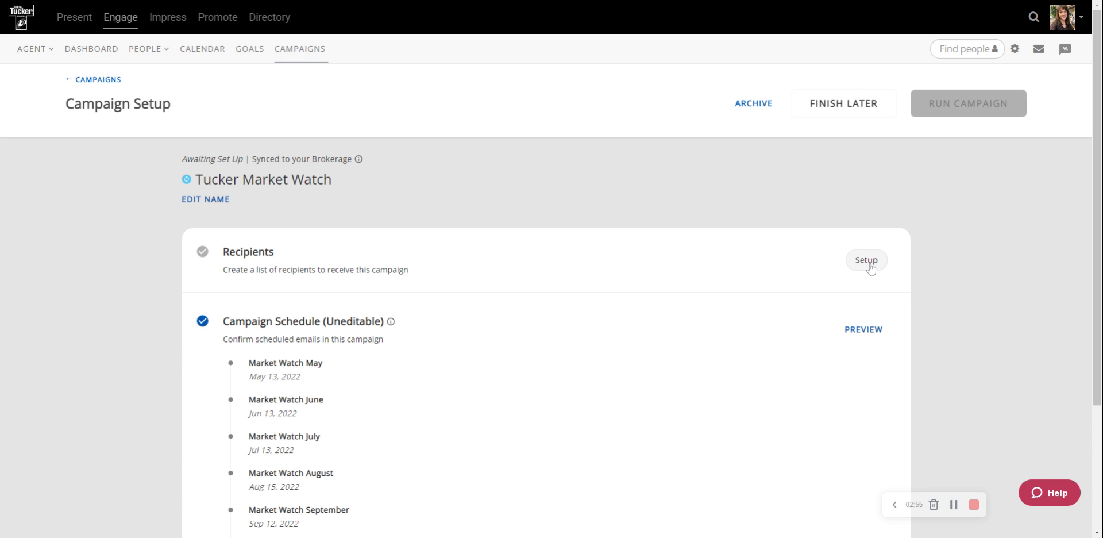
left_click(866, 260)
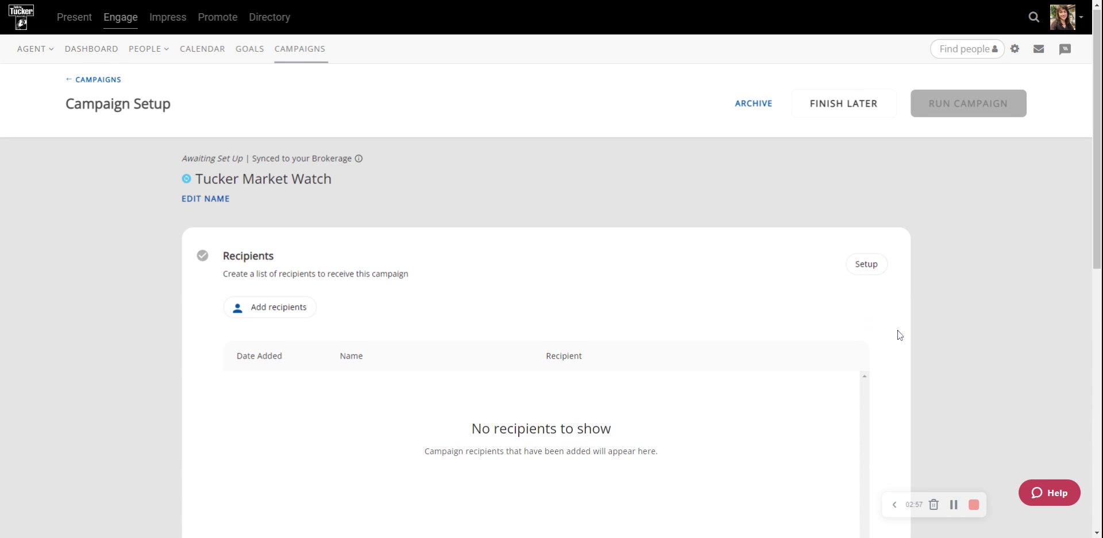
scroll("down", 3)
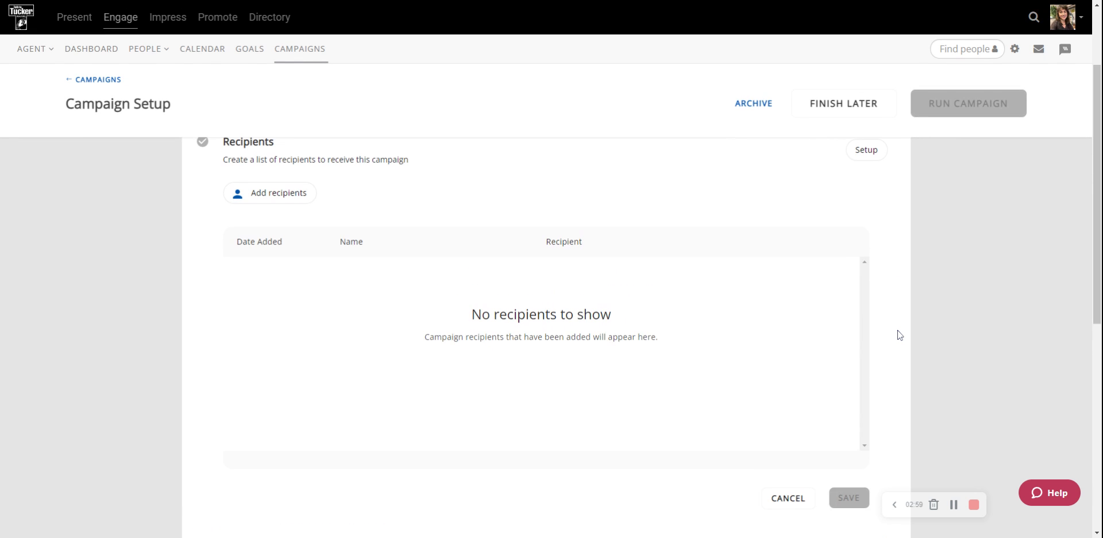
scroll("up", 3)
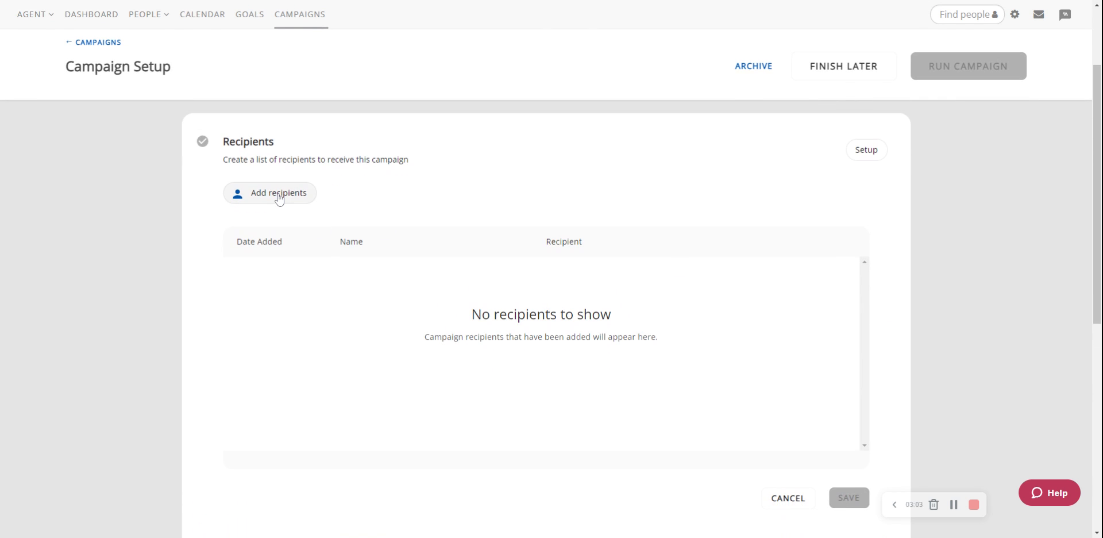
Step: Open Add Recipients on the Groups tab, listing All Current Contacts and New Agent groups
left_click(279, 192)
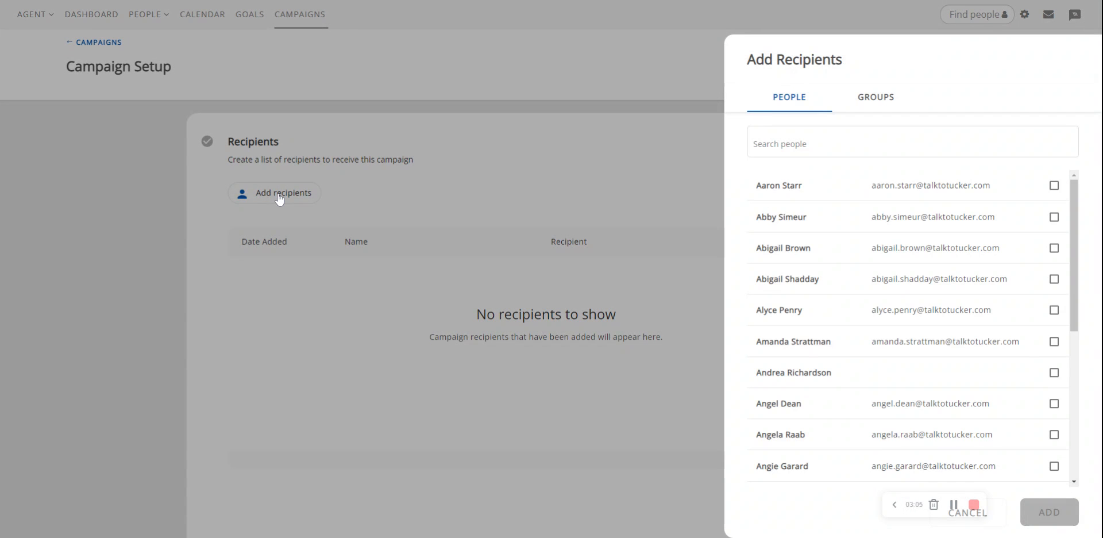
left_click(912, 143)
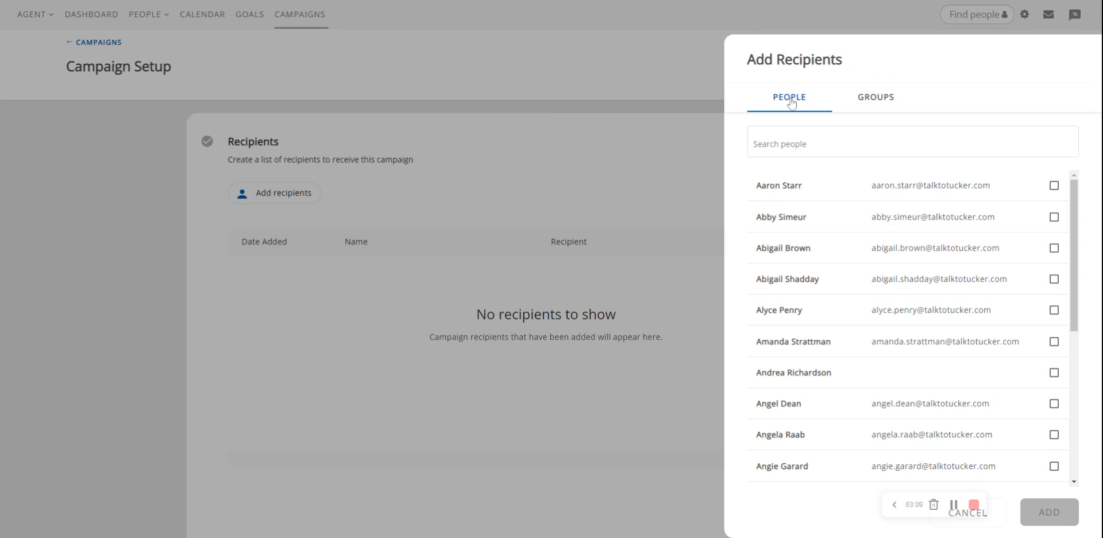
mouse_move(1058, 231)
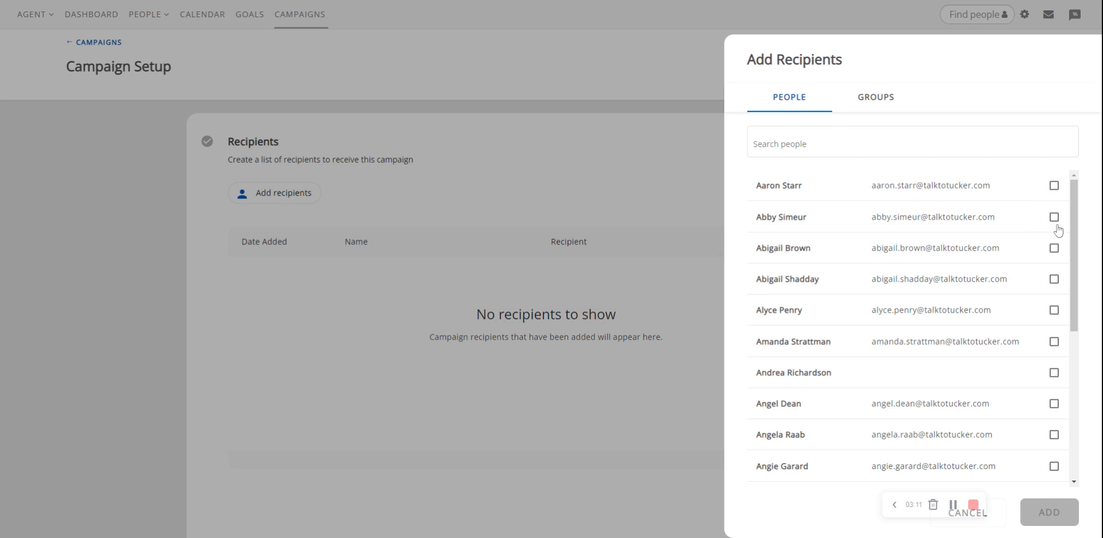
mouse_move(1053, 449)
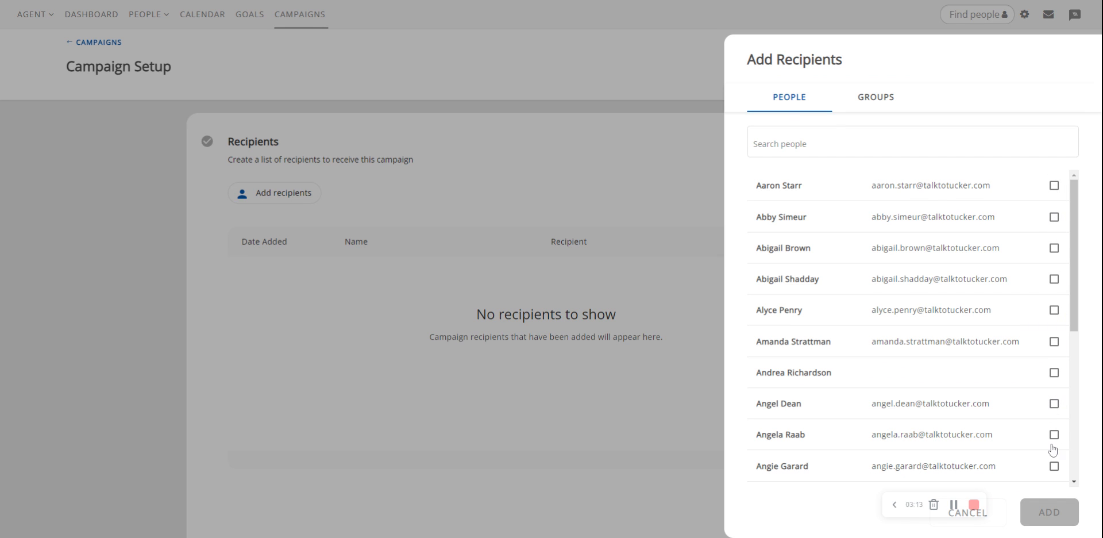
mouse_move(883, 118)
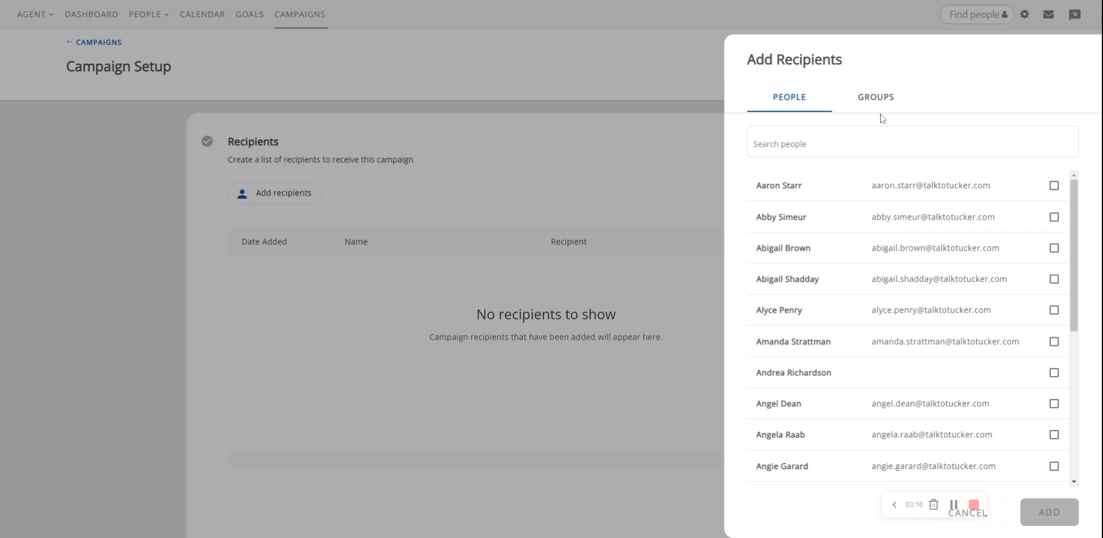
mouse_move(875, 104)
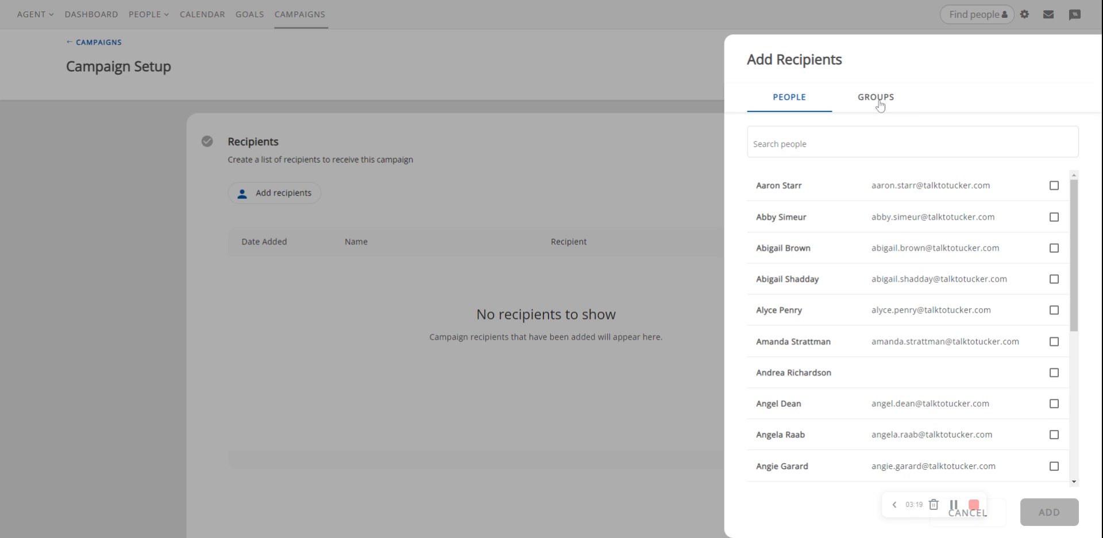
left_click(875, 97)
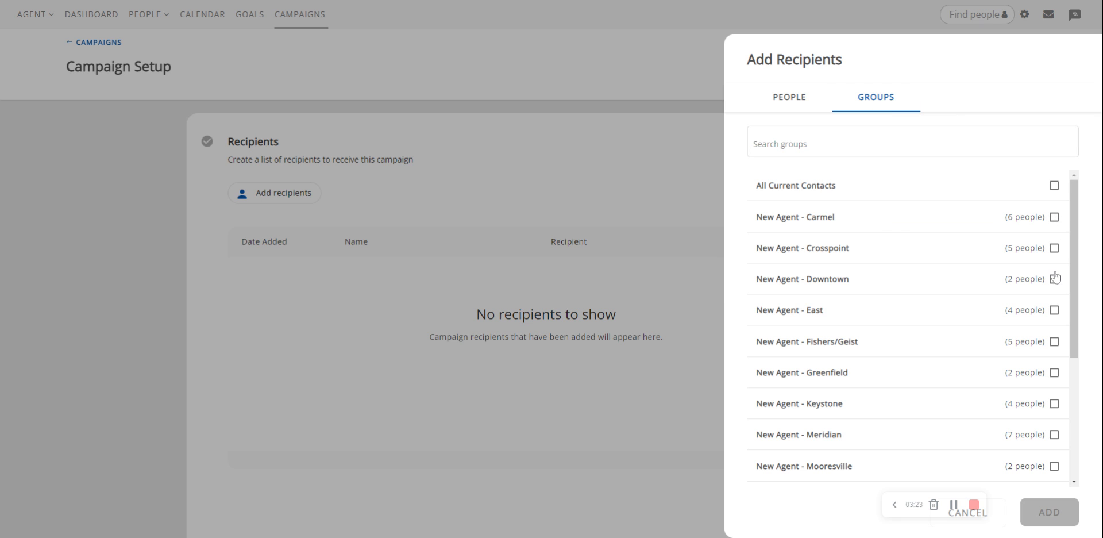
mouse_move(1056, 220)
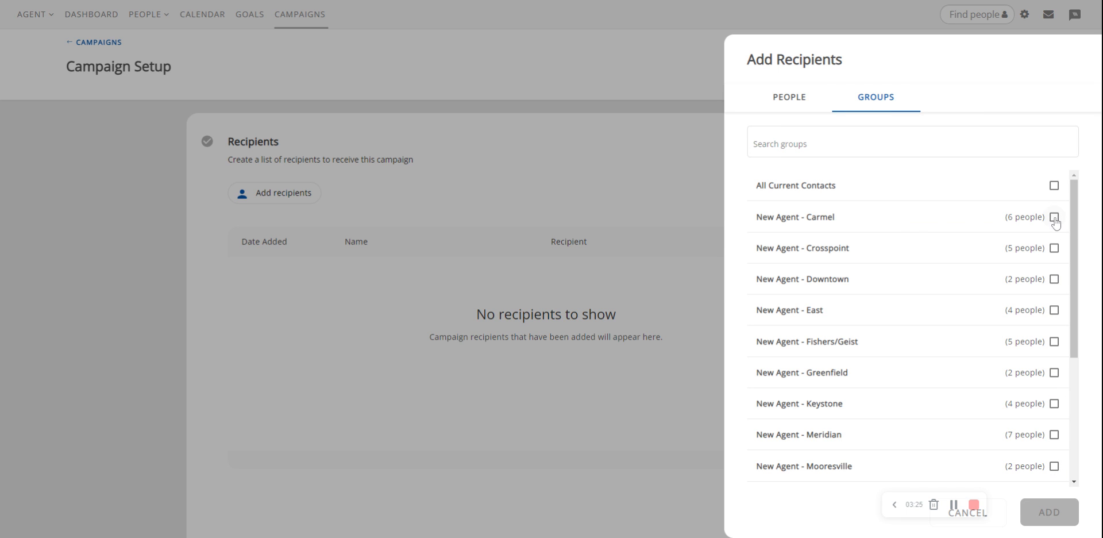
mouse_move(833, 192)
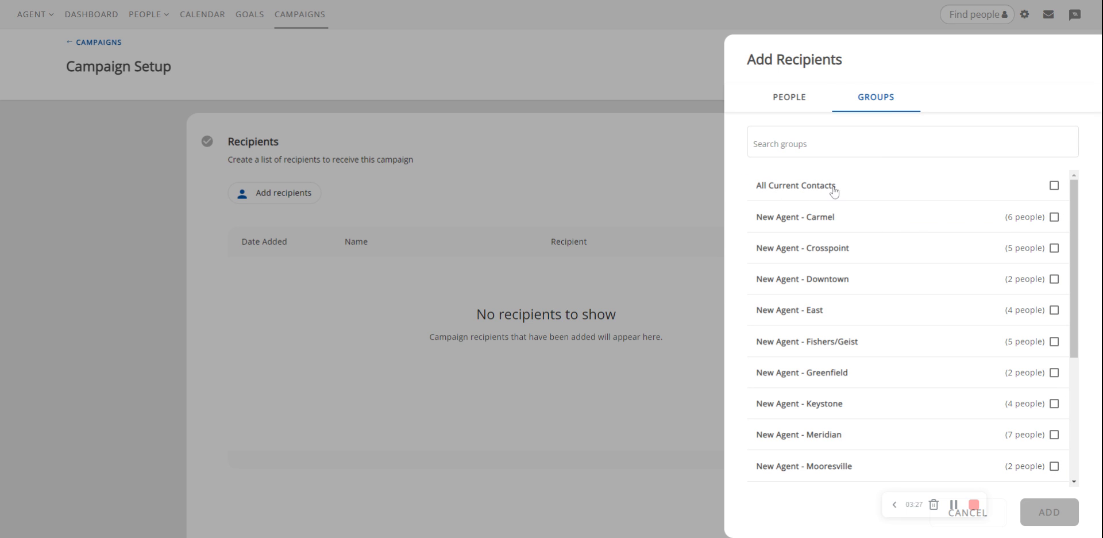
left_click(912, 142)
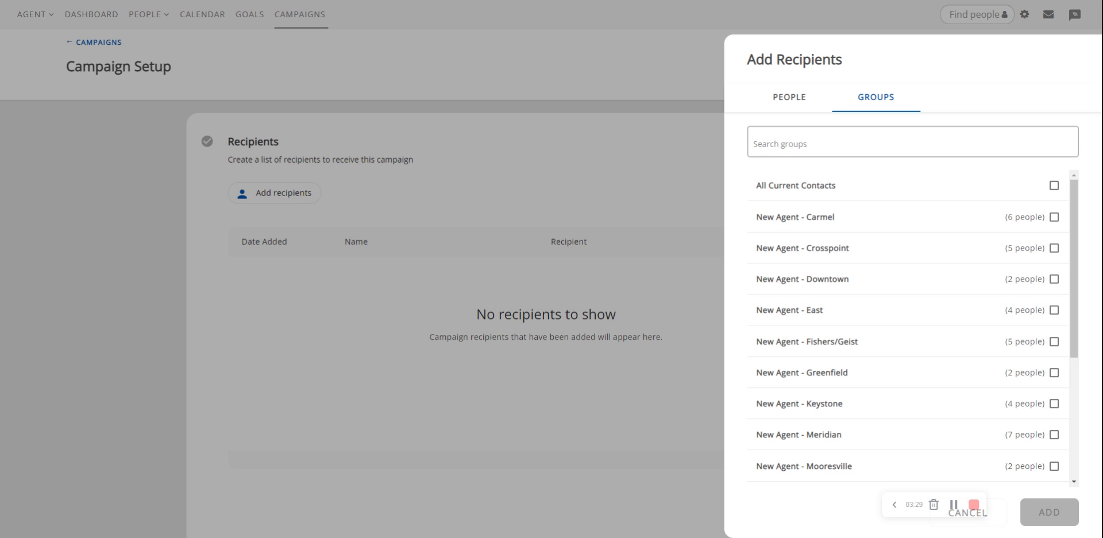
left_click(911, 141)
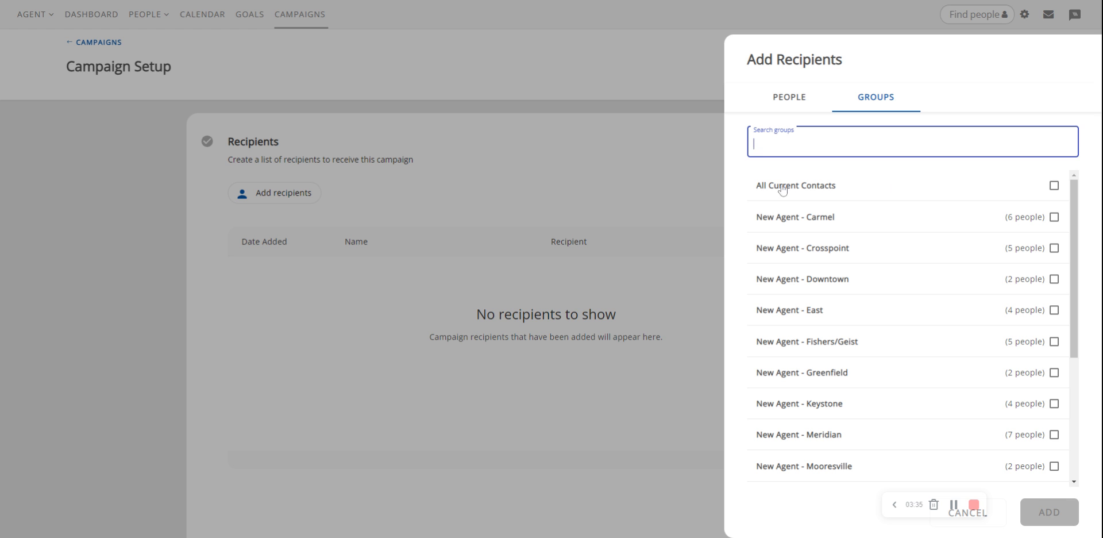
Step: Add the All Current Contacts group as recipients and save the recipient list
left_click(1053, 185)
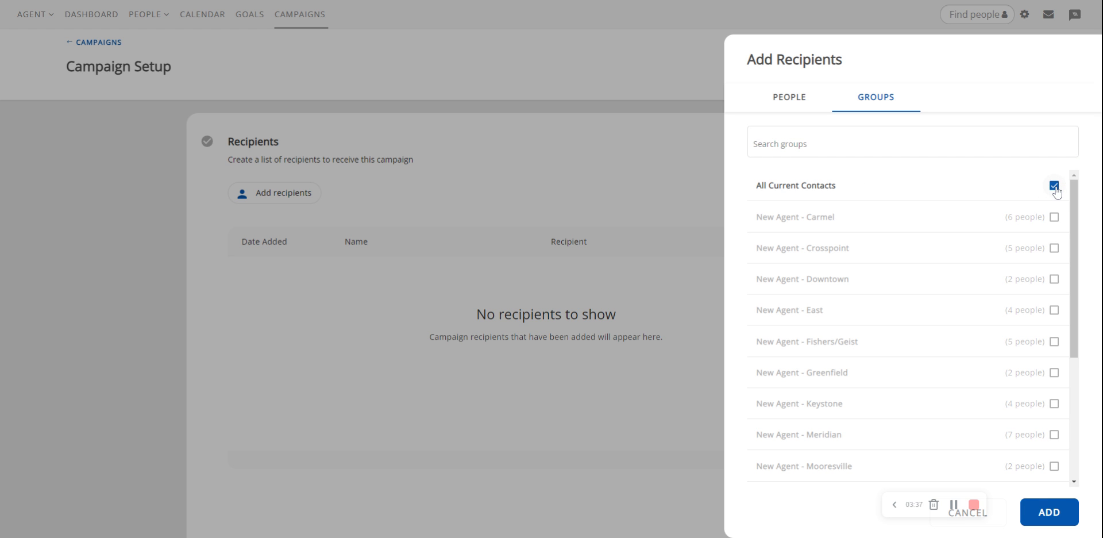
left_click(1049, 511)
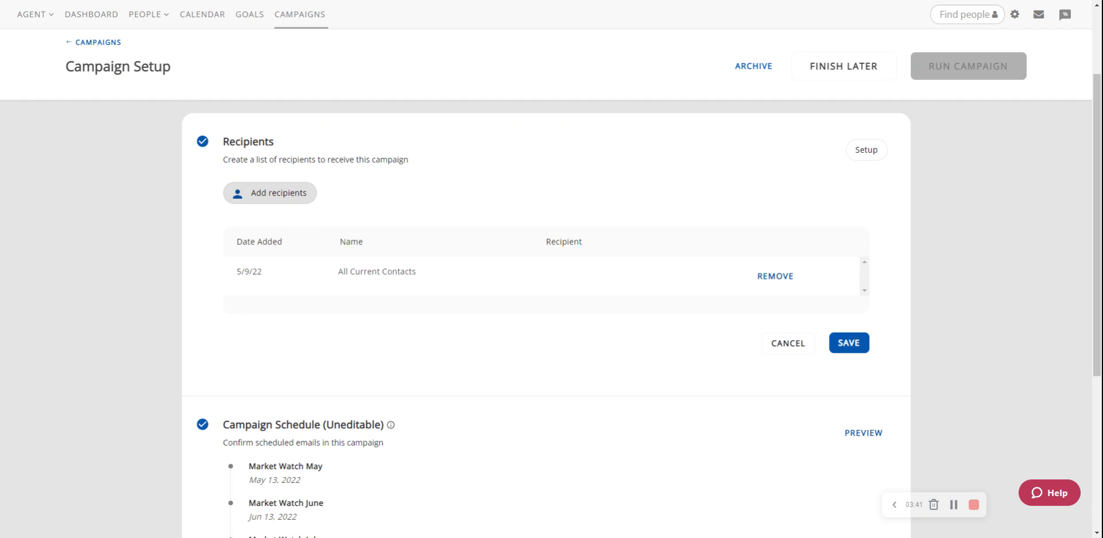
mouse_move(561, 274)
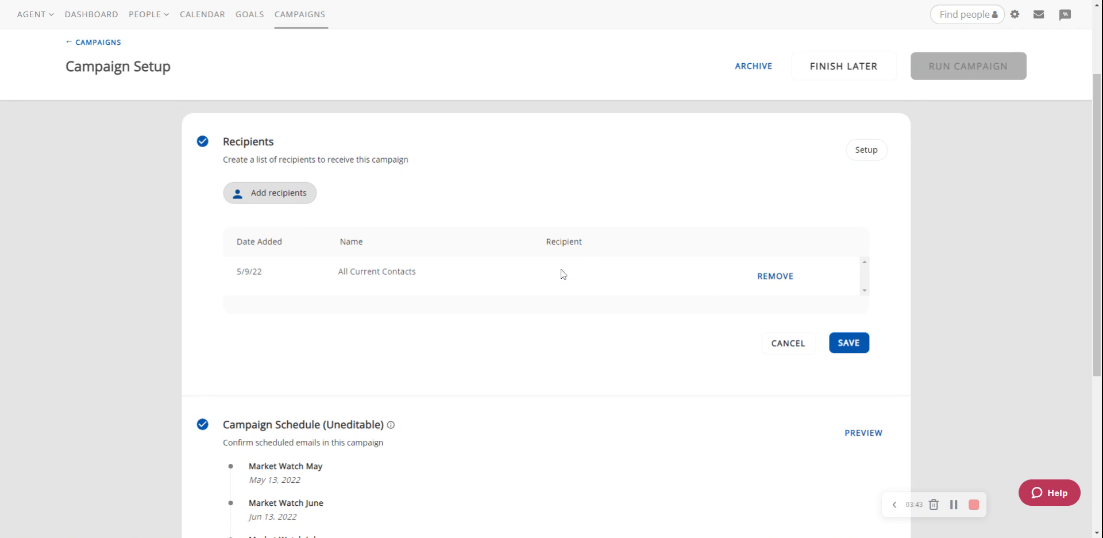
scroll("down", 3)
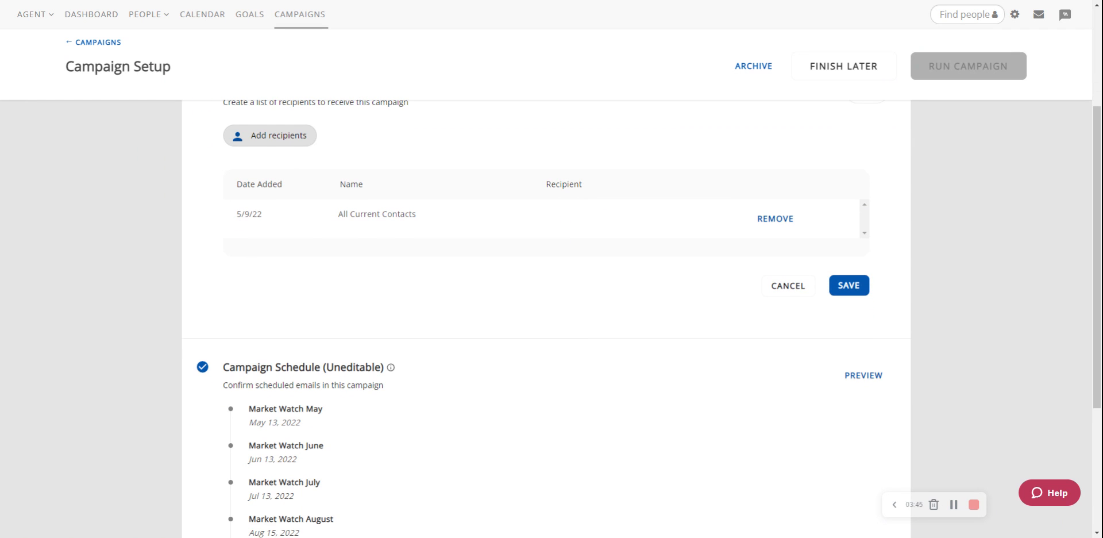
mouse_move(649, 222)
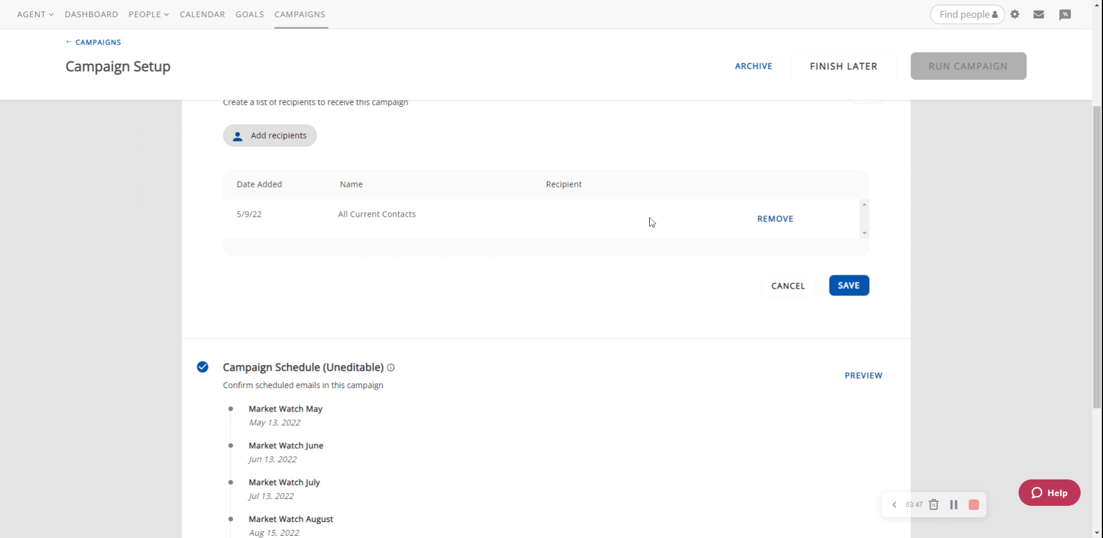
mouse_move(849, 284)
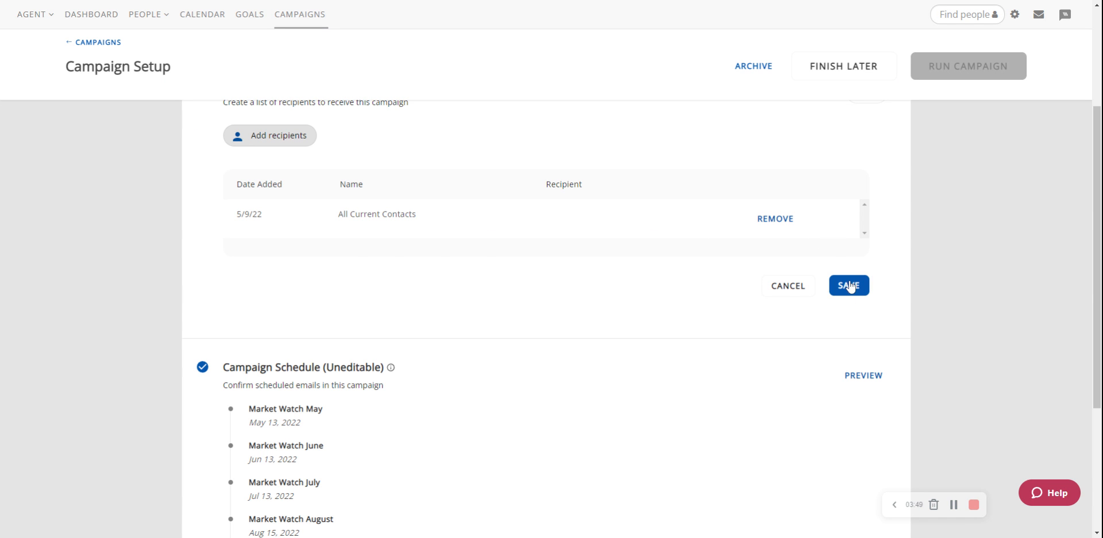
left_click(849, 285)
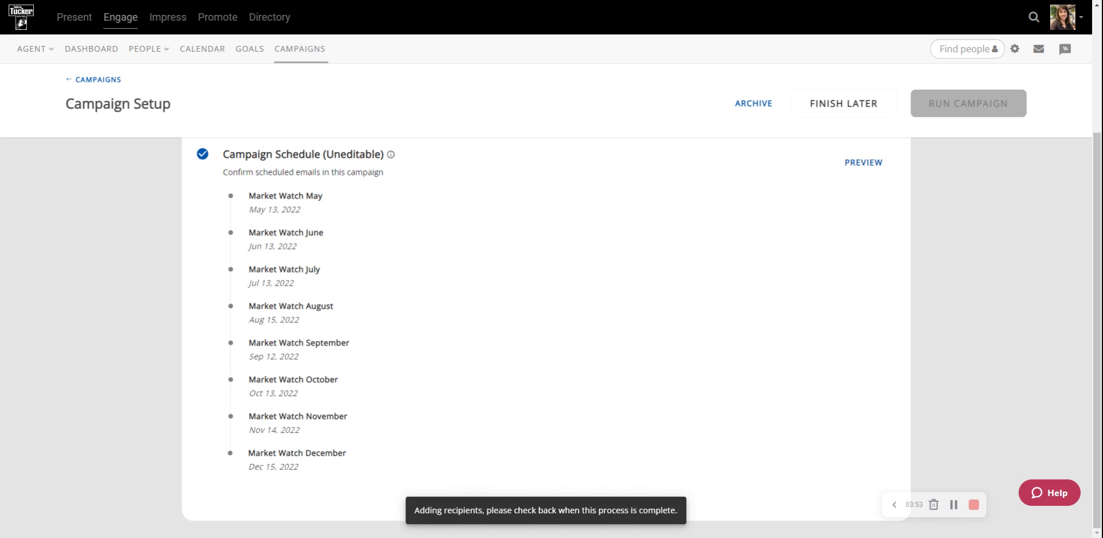
scroll("up", 3)
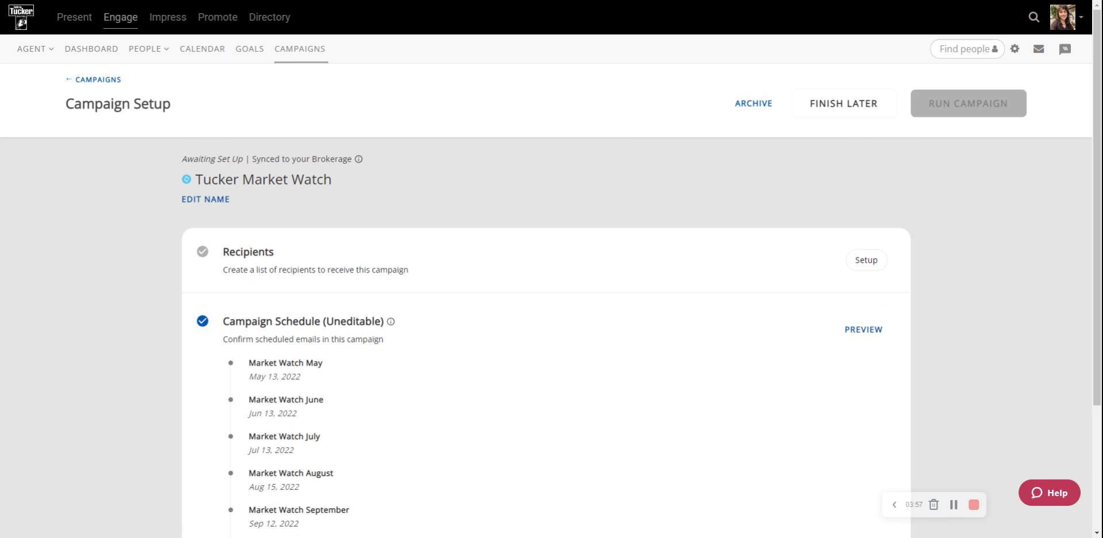
Step: Run Tucker Market Watch and return to My Campaigns, where it shows as Running
left_click(865, 260)
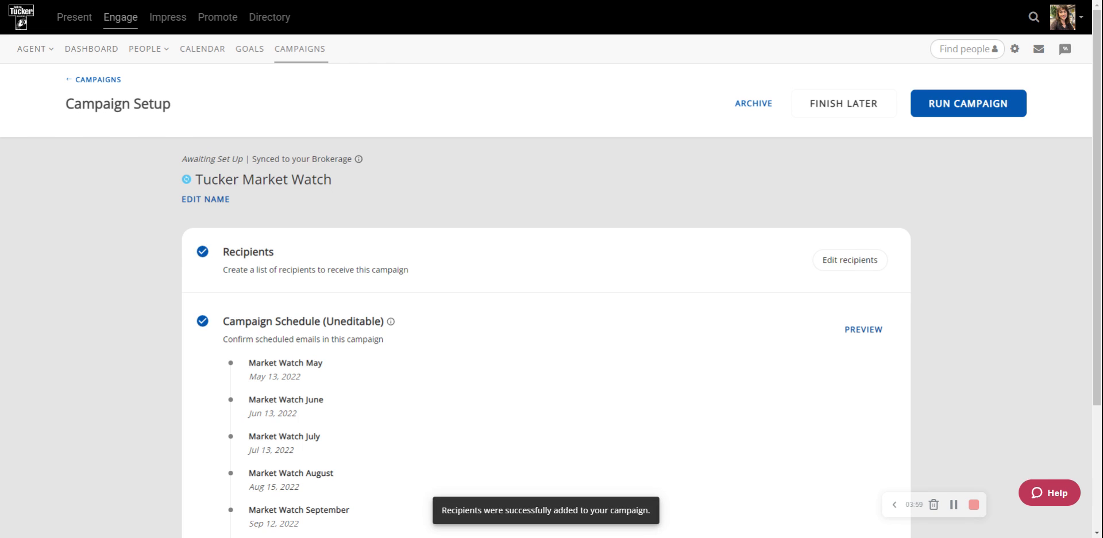
mouse_move(868, 254)
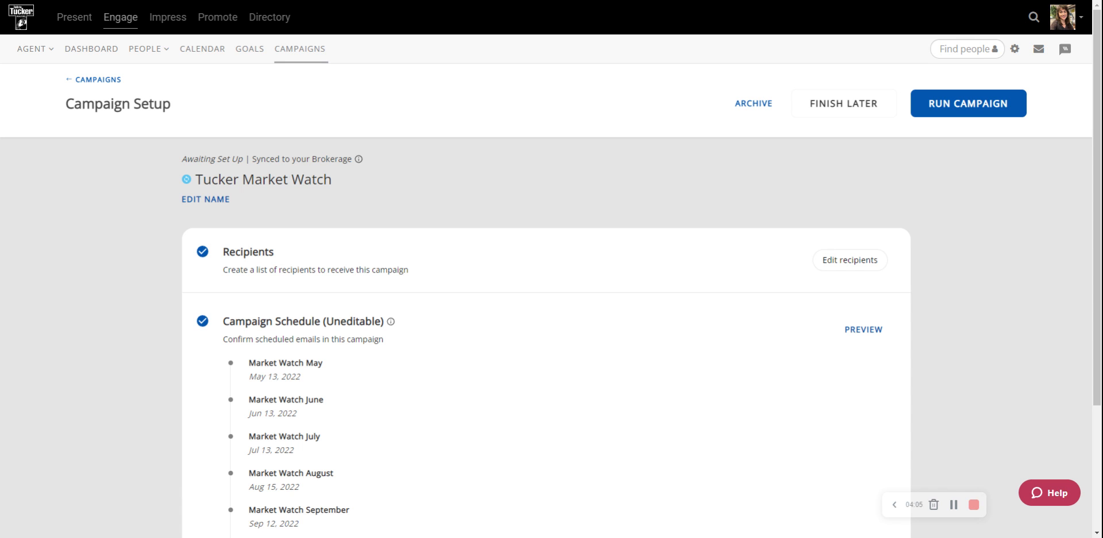
mouse_move(962, 106)
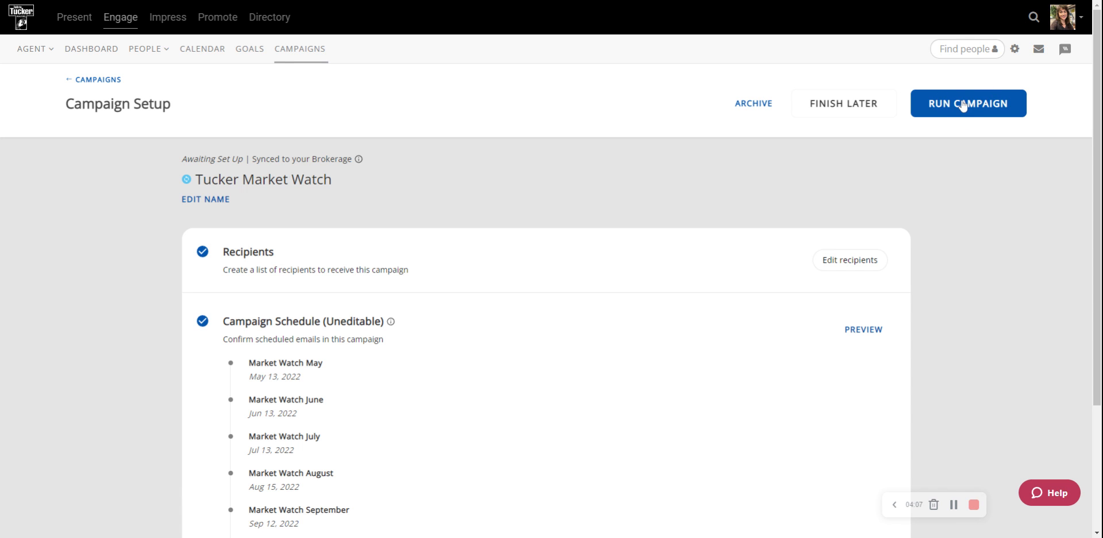
left_click(968, 103)
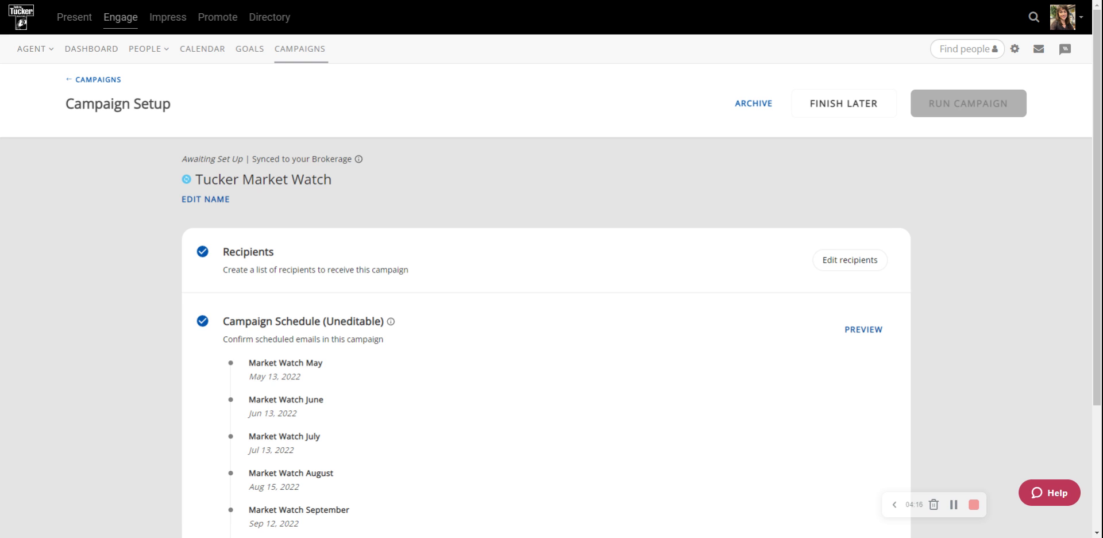
mouse_move(244, 143)
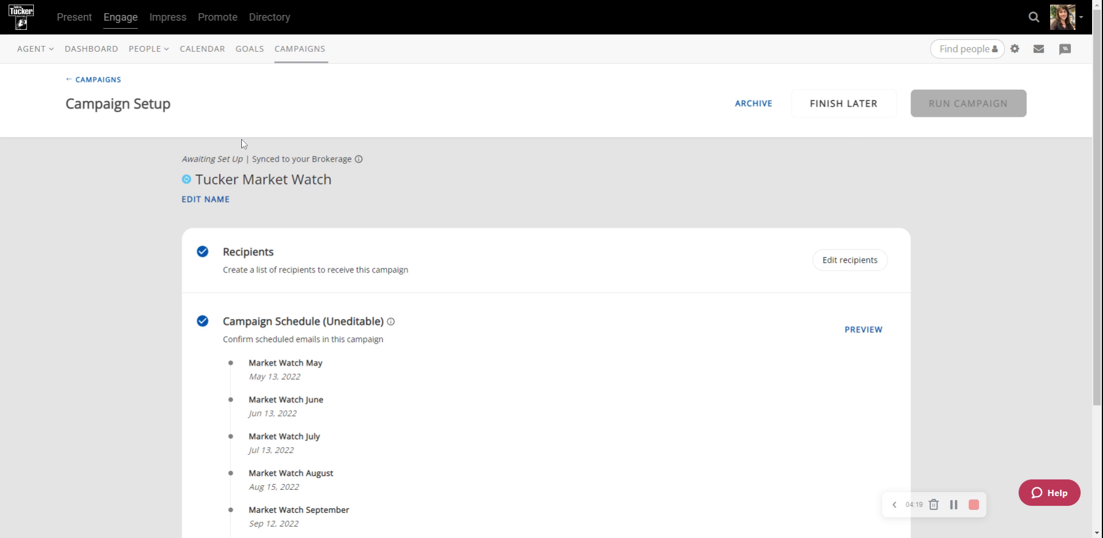
left_click(97, 78)
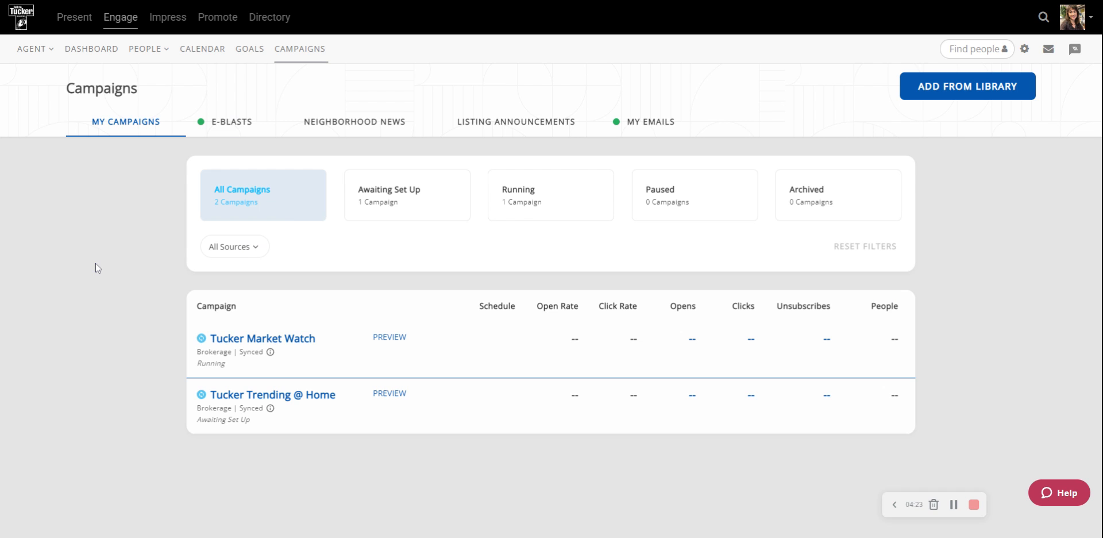
mouse_move(253, 369)
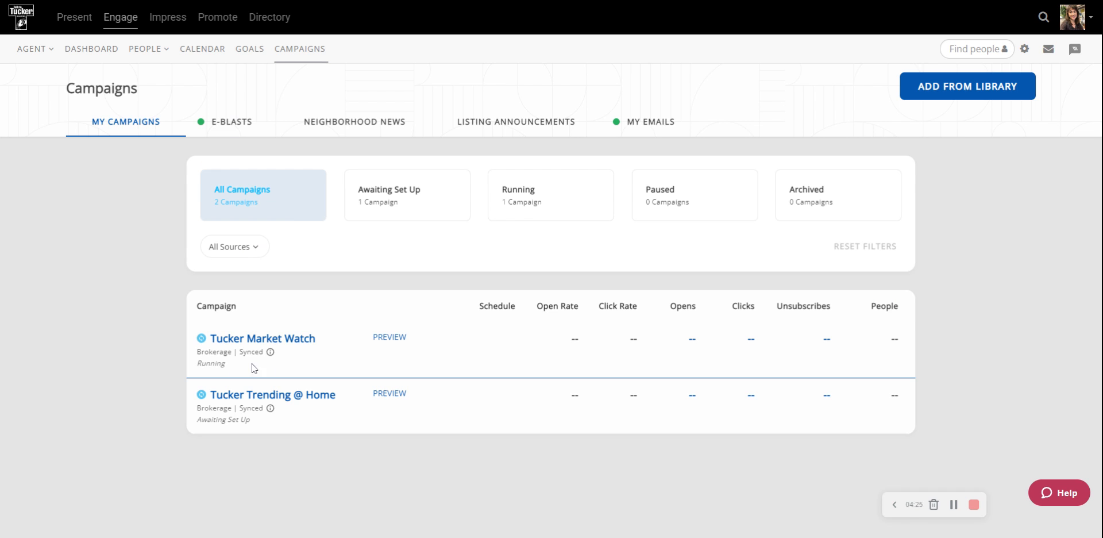
Step: Expand Tucker Market Watch's emails and scroll to Tucker Trending @ Home's monthly emails from May 27, 2022
left_click(260, 339)
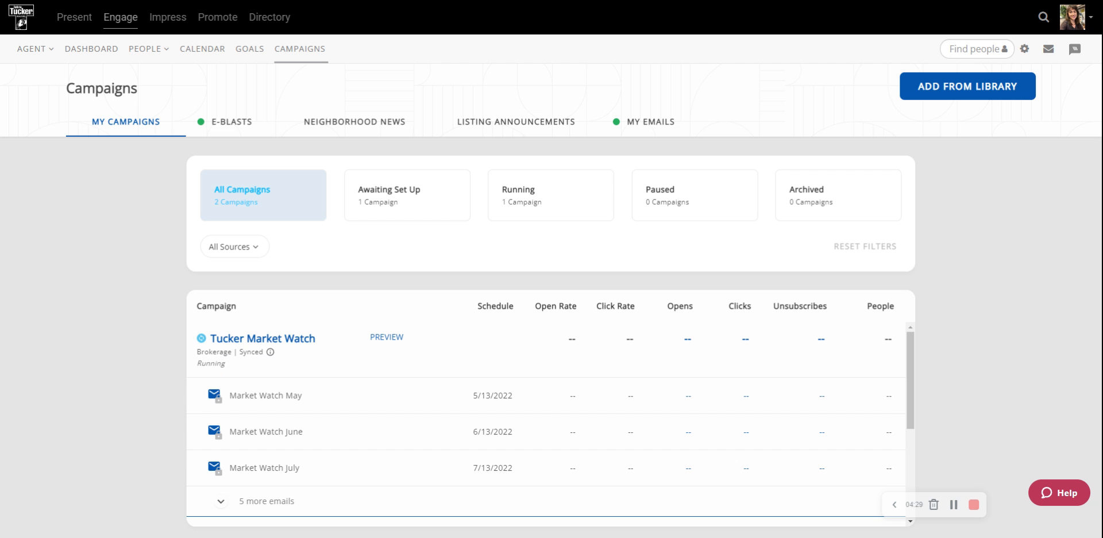
scroll("down", 3)
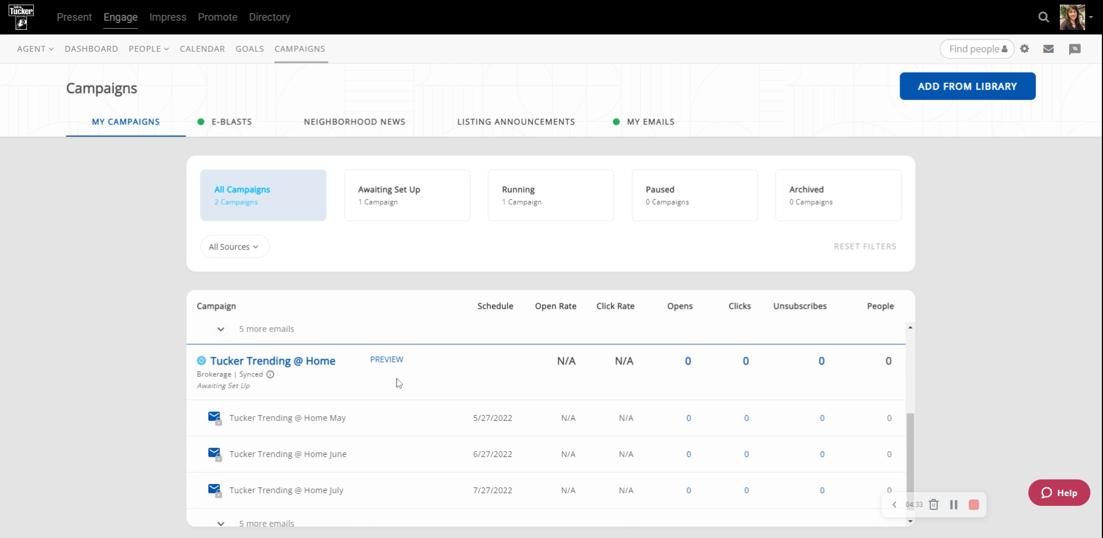
mouse_move(279, 384)
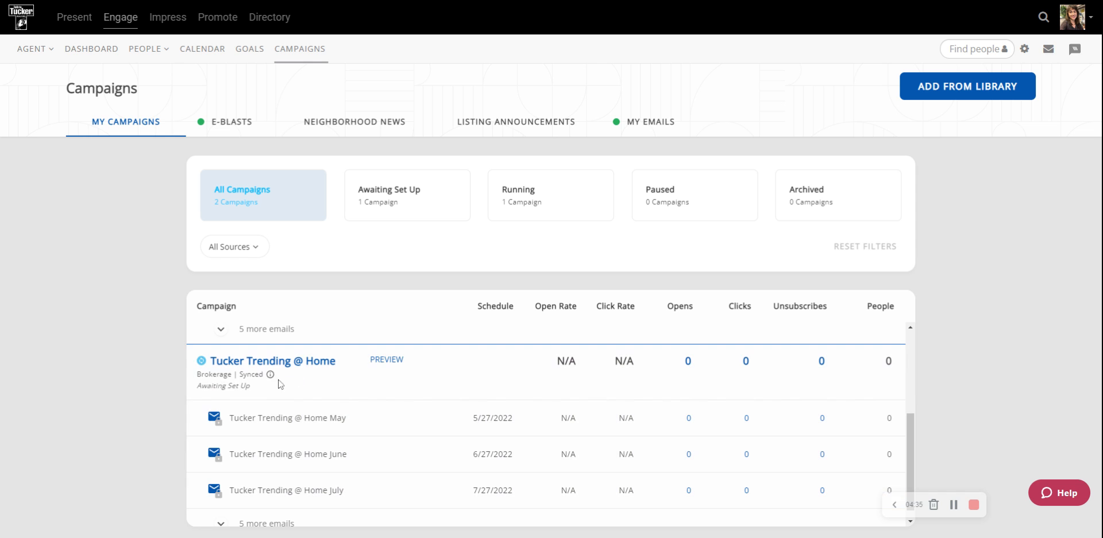
mouse_move(256, 392)
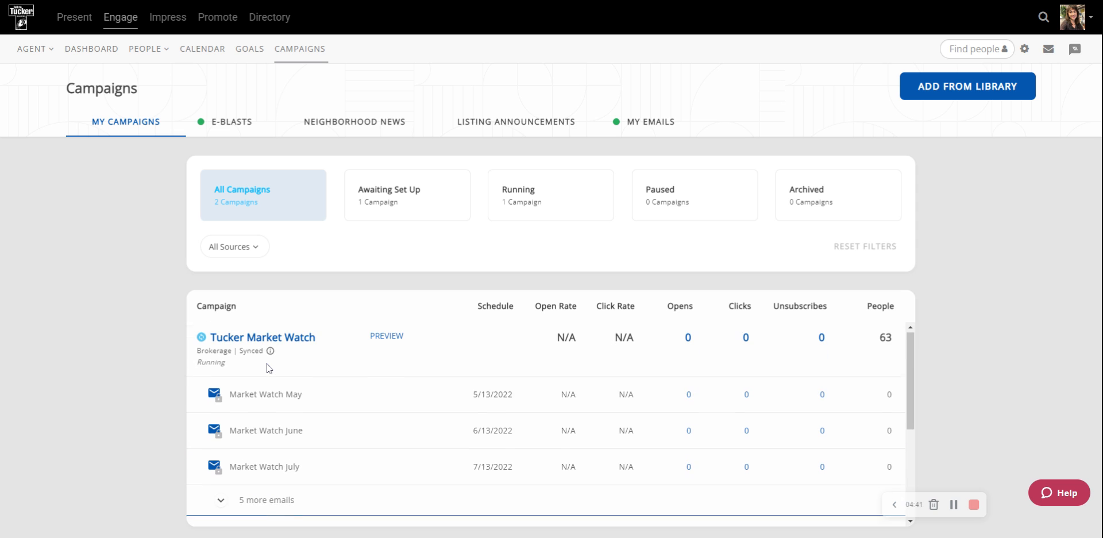
mouse_move(543, 409)
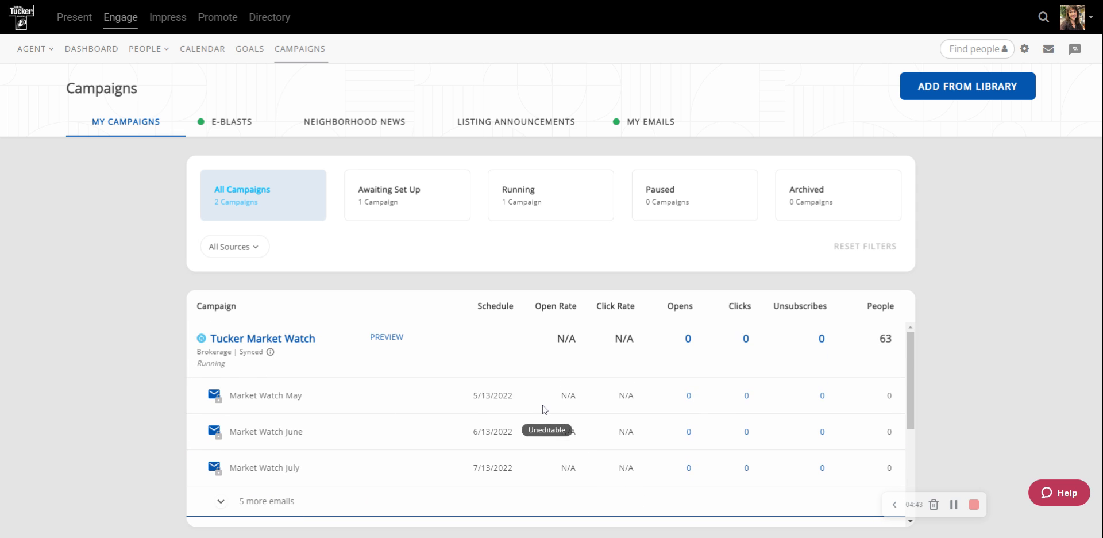
scroll("down", 3)
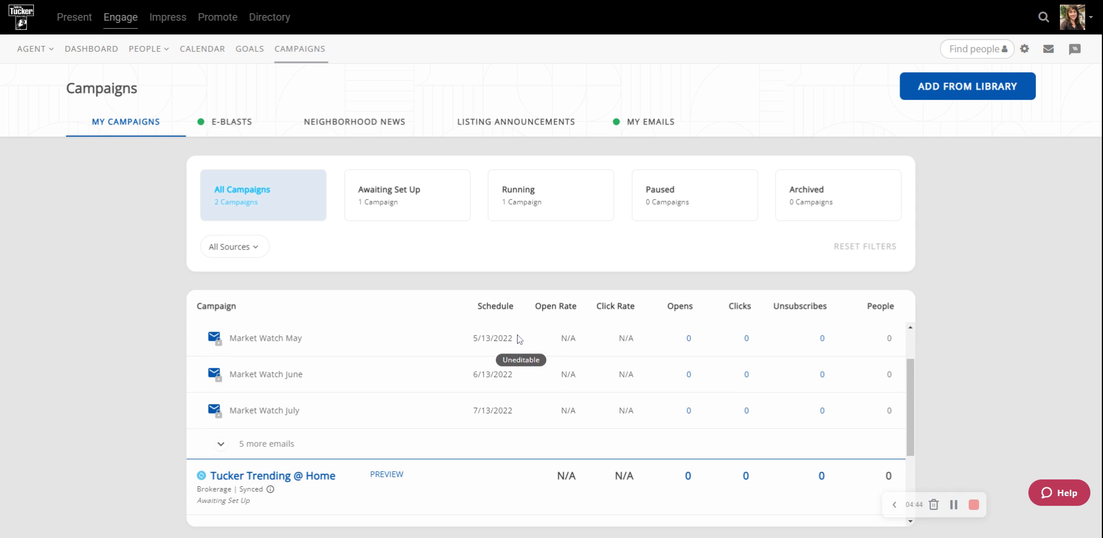
scroll("down", 3)
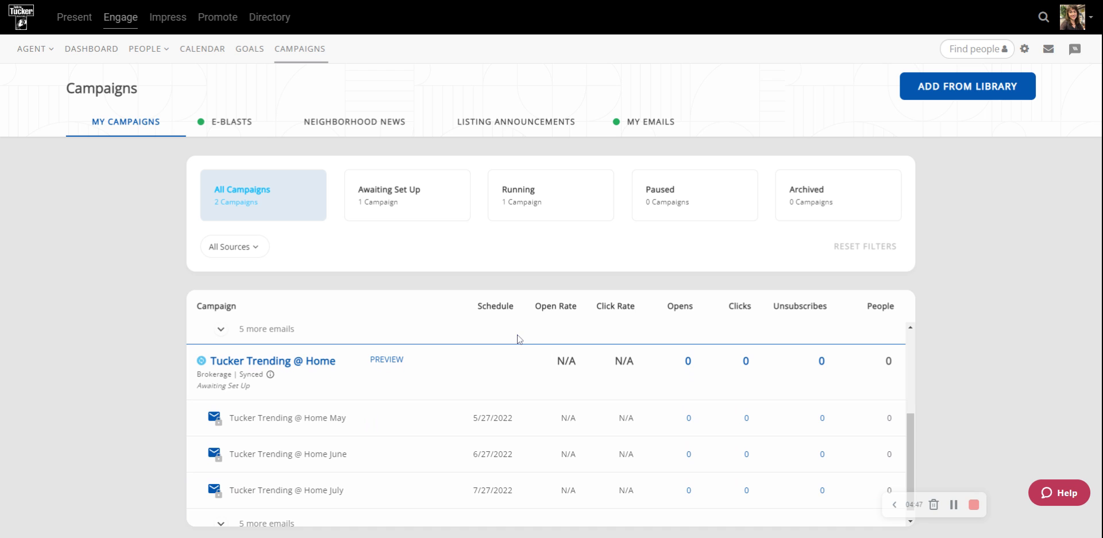
mouse_move(525, 371)
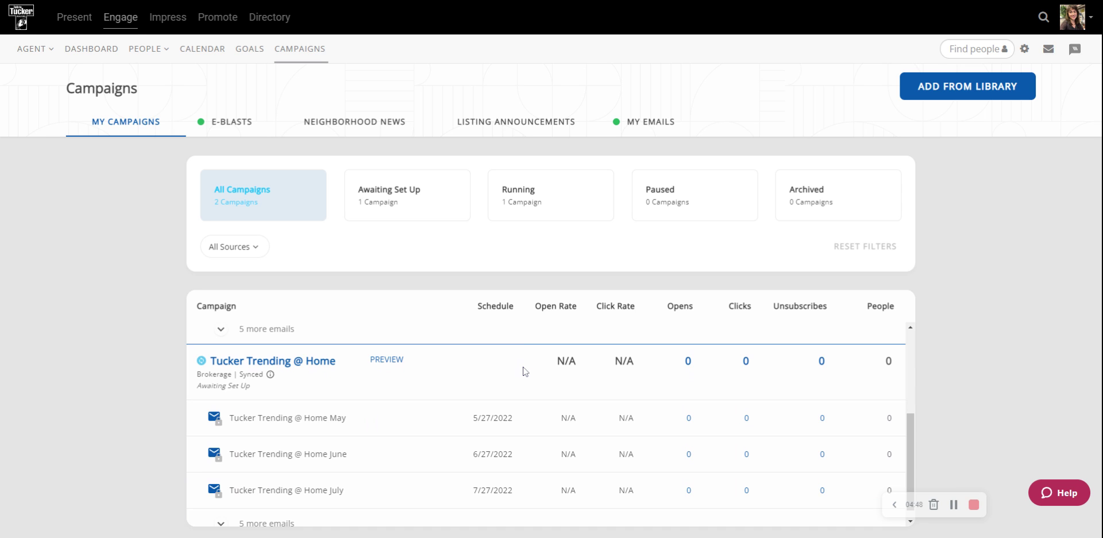